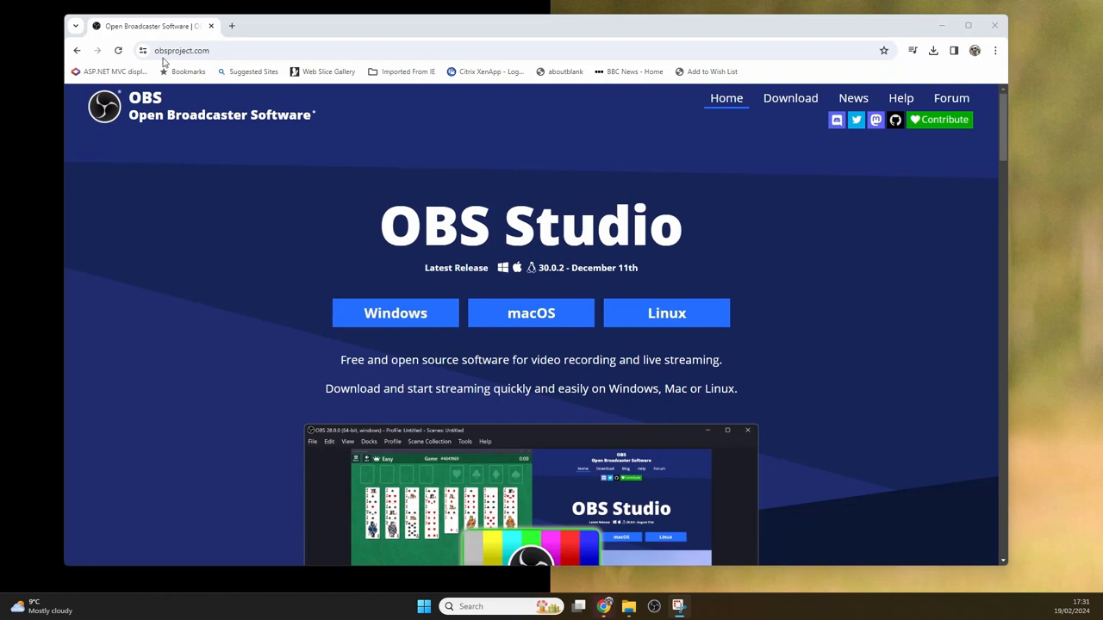
mouse_move(323, 123)
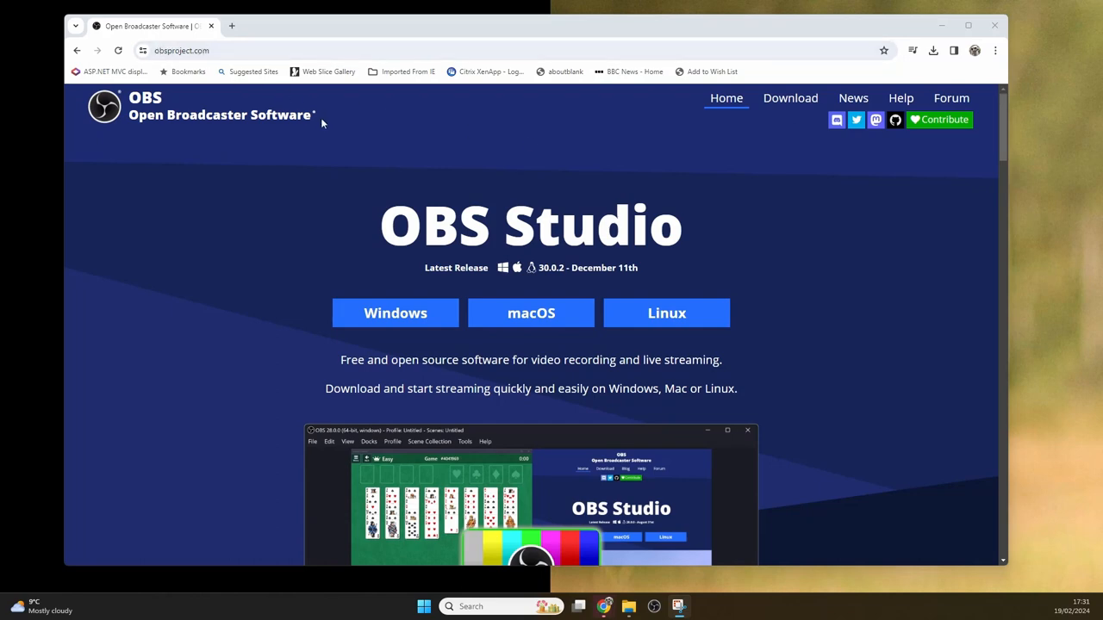
mouse_move(396, 313)
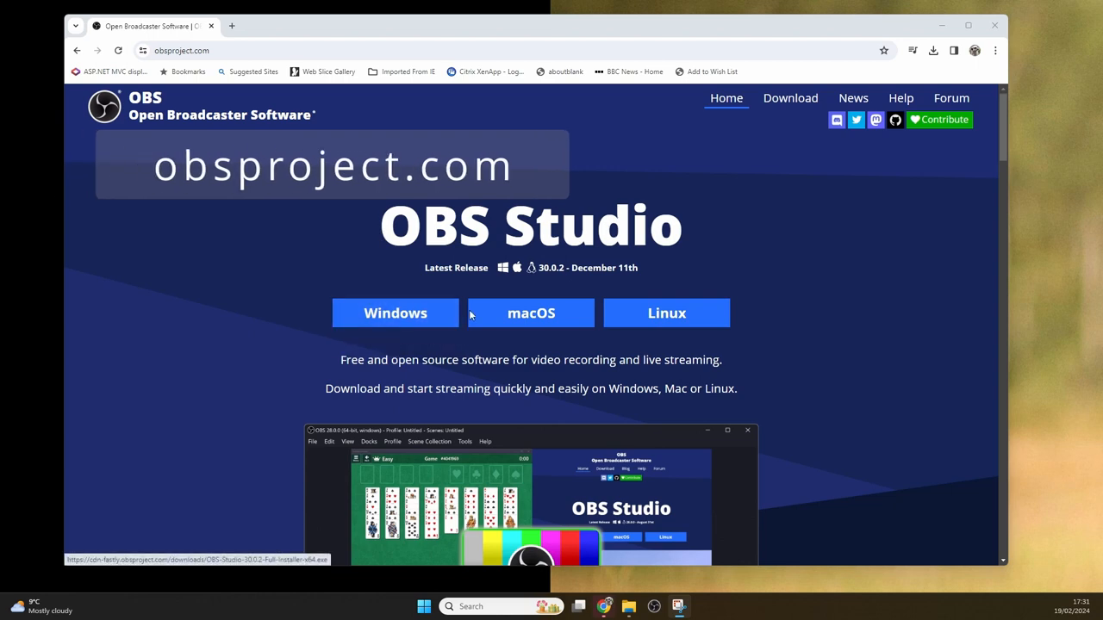
mouse_move(530, 312)
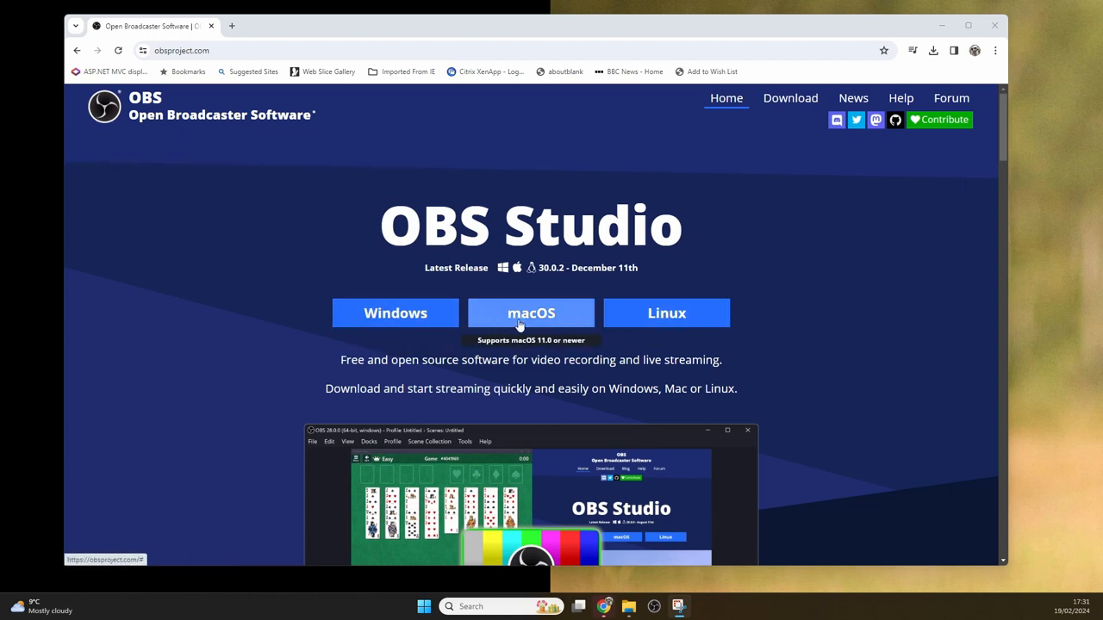
mouse_move(396, 312)
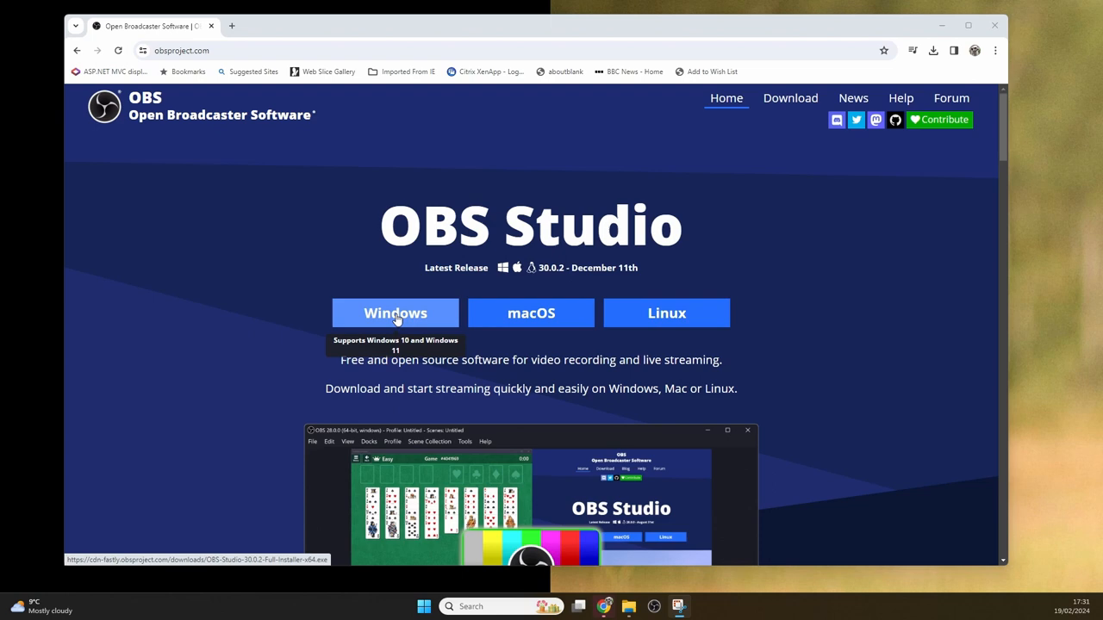
mouse_move(531, 313)
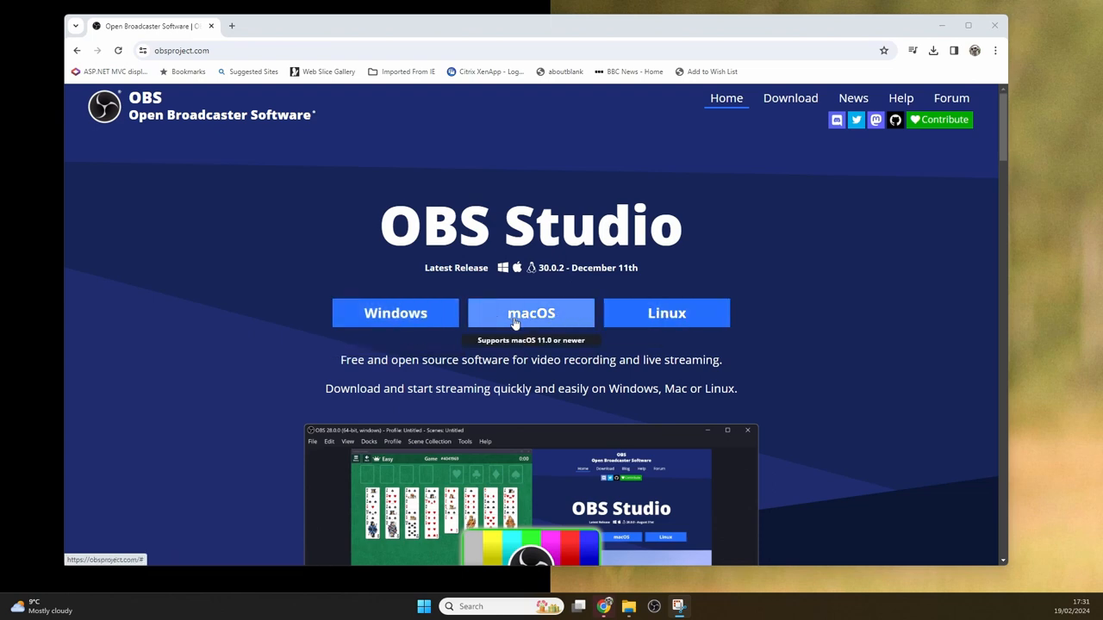
Download the OBS Studio 30.0.2 Windows installer from obsproject.com and check the download.
left_click(530, 312)
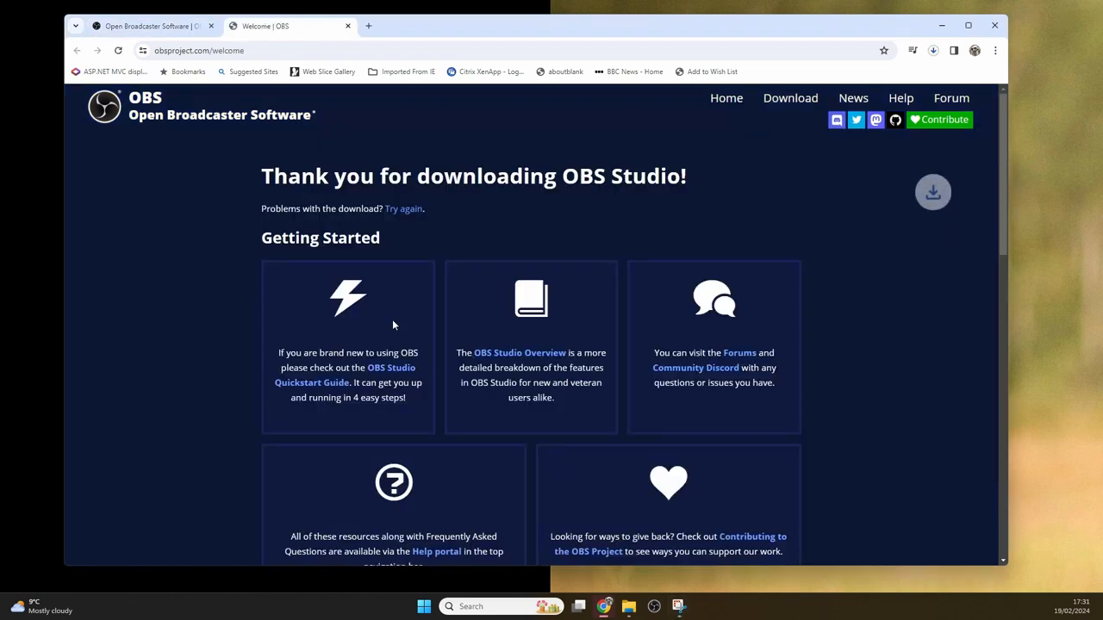
mouse_move(505, 287)
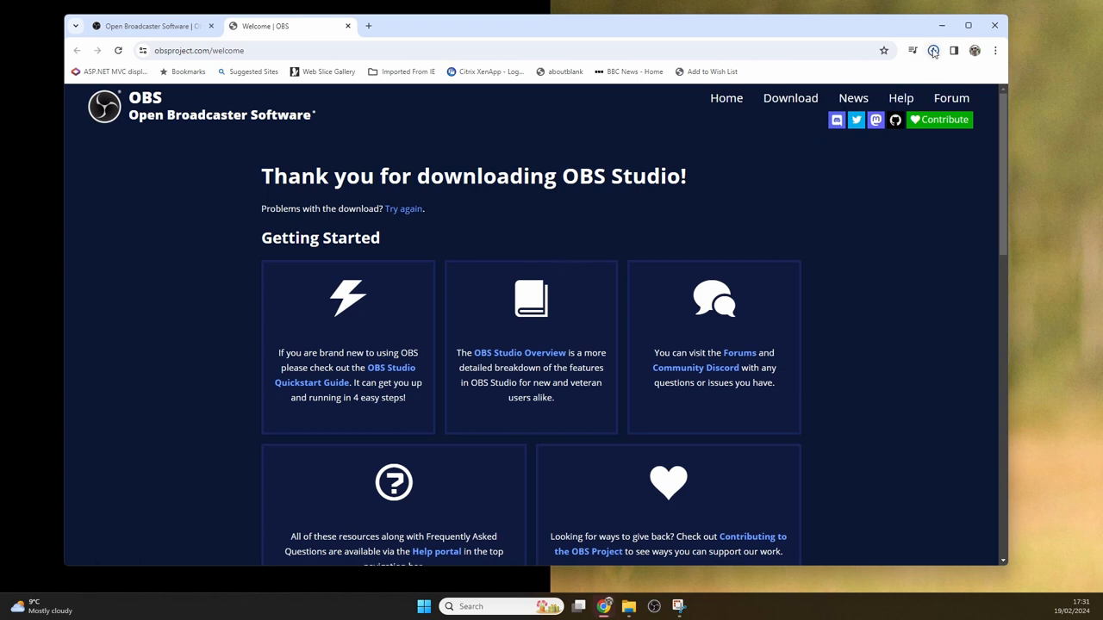
left_click(933, 50)
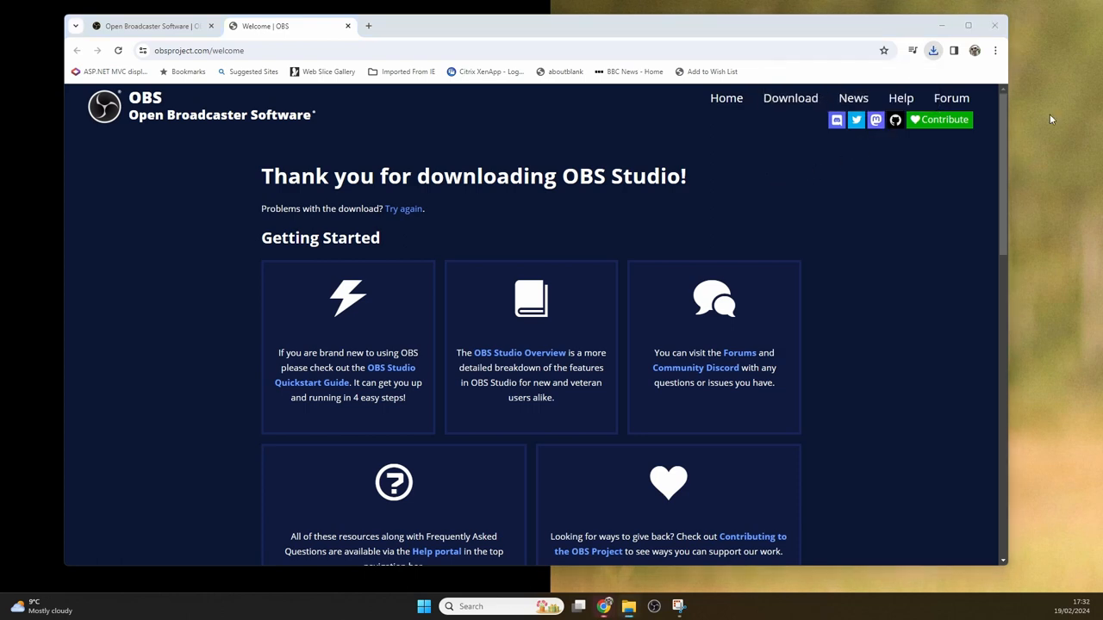
Run the OBS installer as administrator, installing 30.0.2 into the default folder, then launch it.
right_click(560, 268)
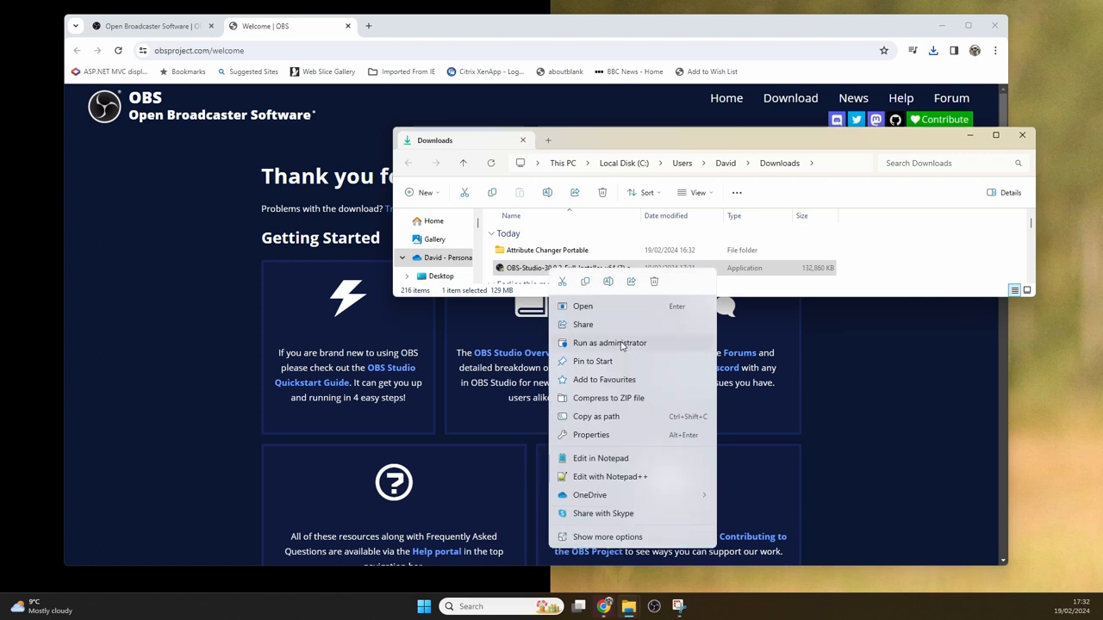
left_click(715, 247)
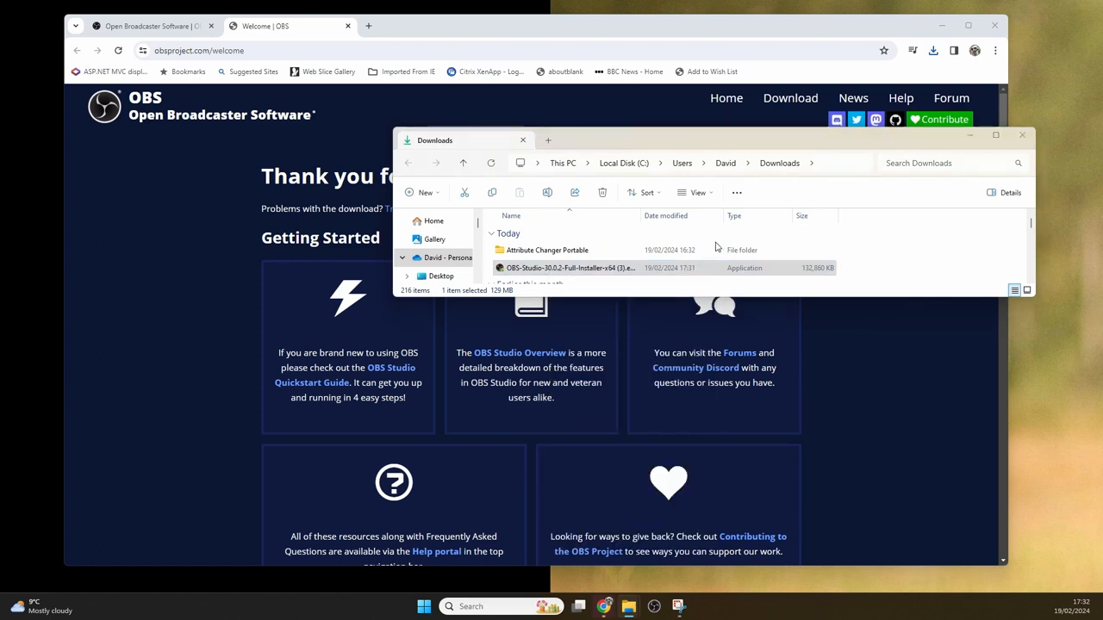
double_click(570, 267)
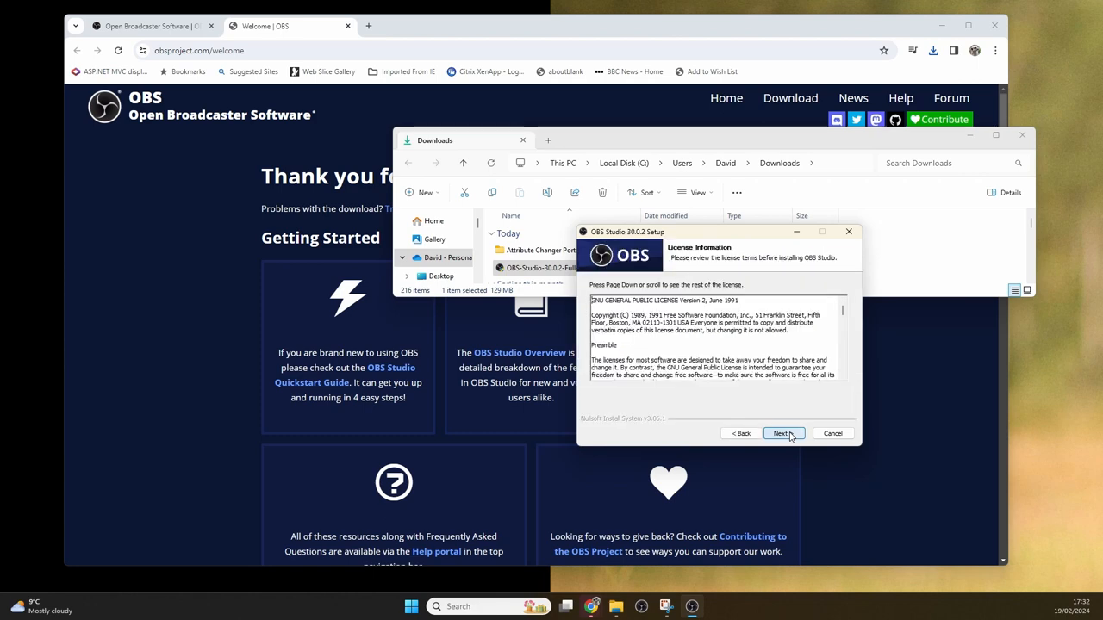
left_click(782, 434)
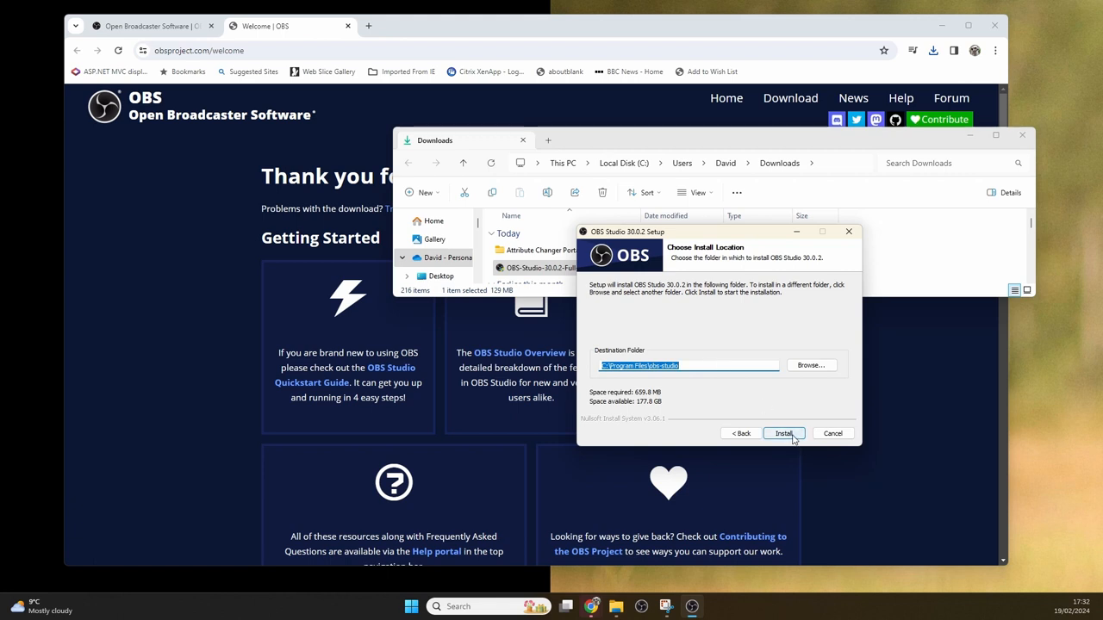
left_click(782, 433)
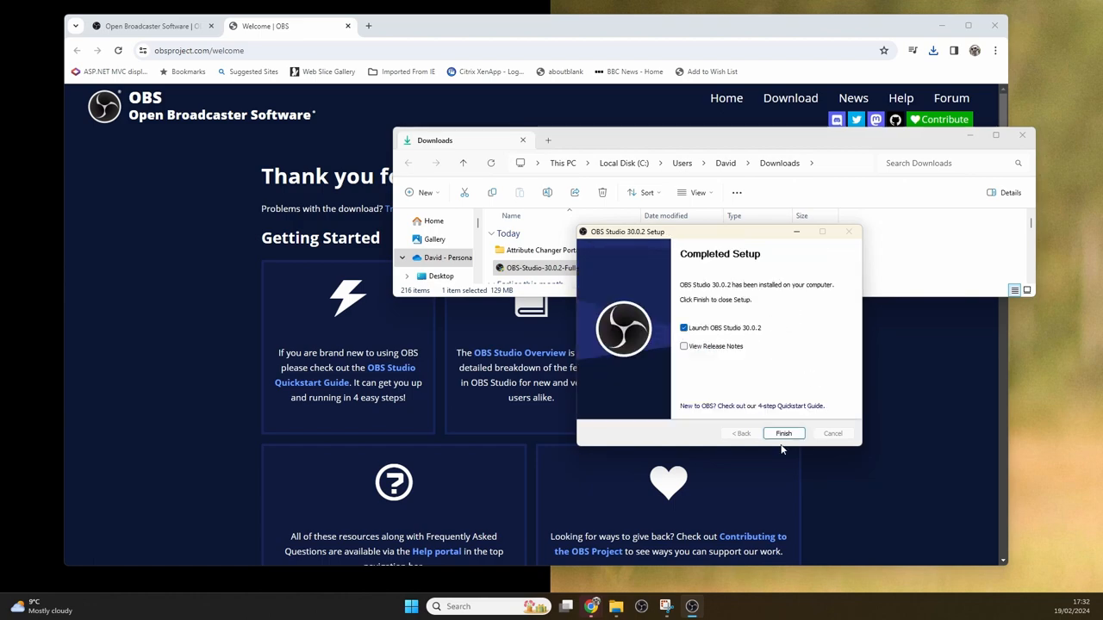
left_click(783, 433)
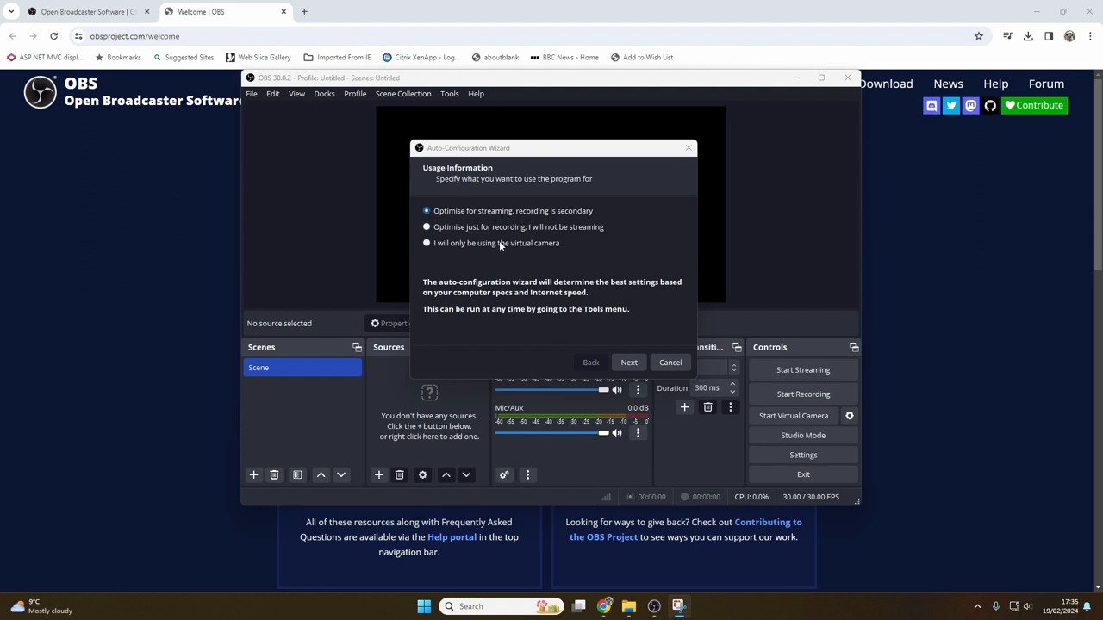
mouse_move(520, 207)
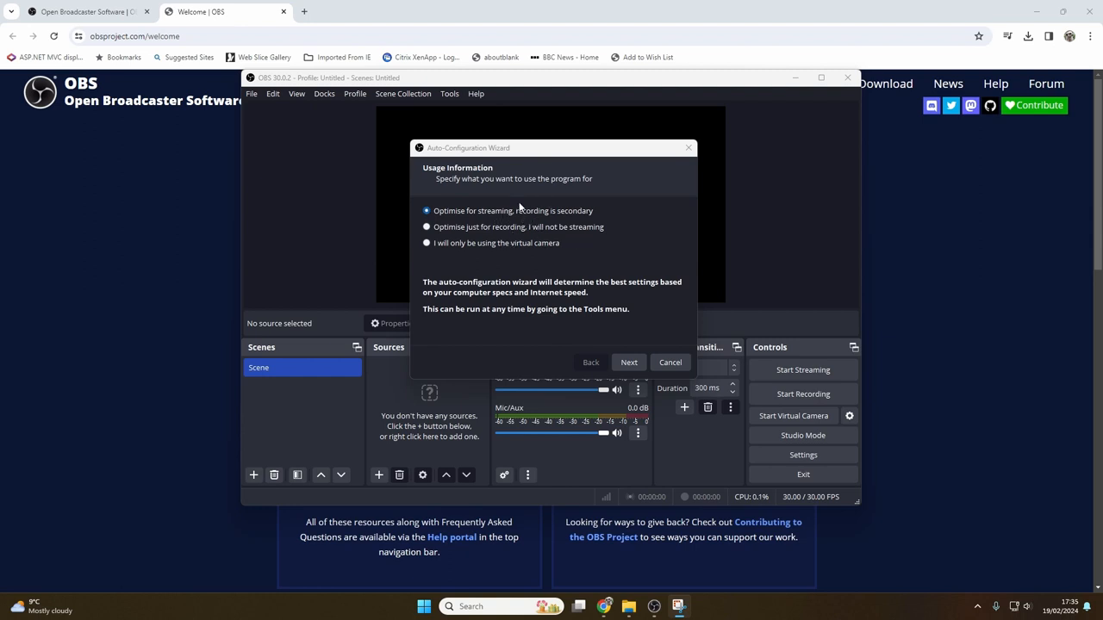
mouse_move(470, 228)
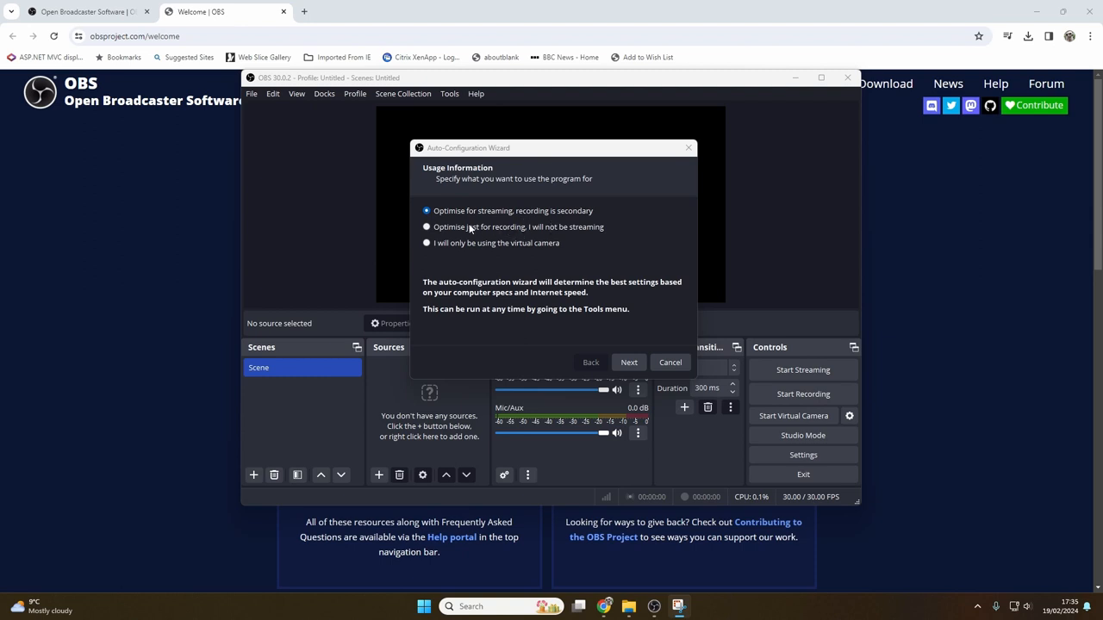
Optimise OBS for recording only and apply the recommended 1920x1080, 60 FPS NVENC settings.
left_click(427, 227)
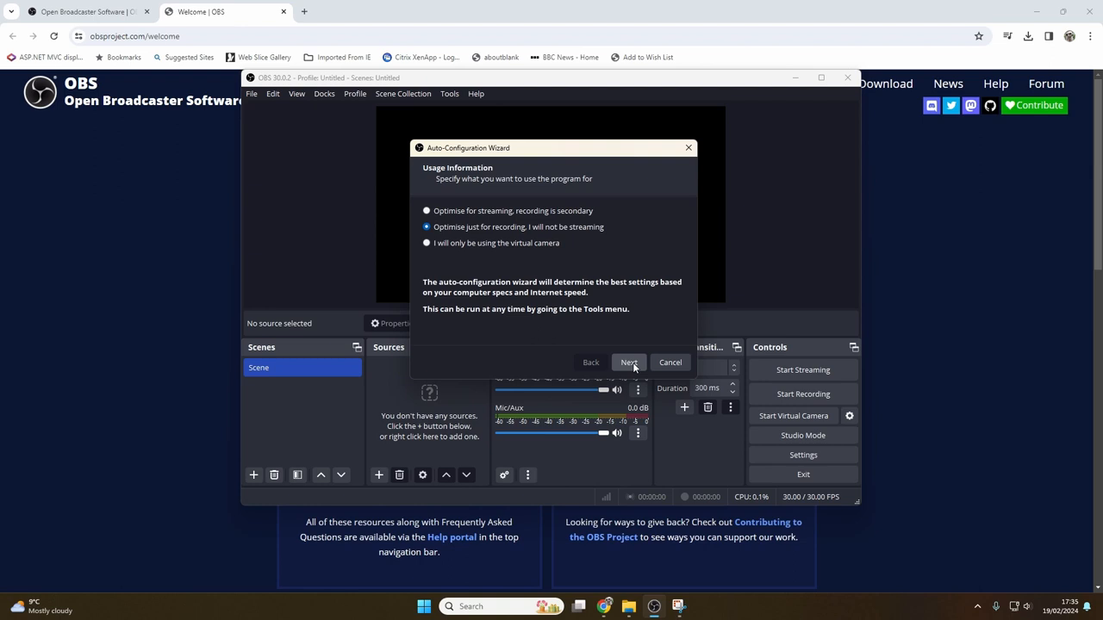
mouse_move(494, 320)
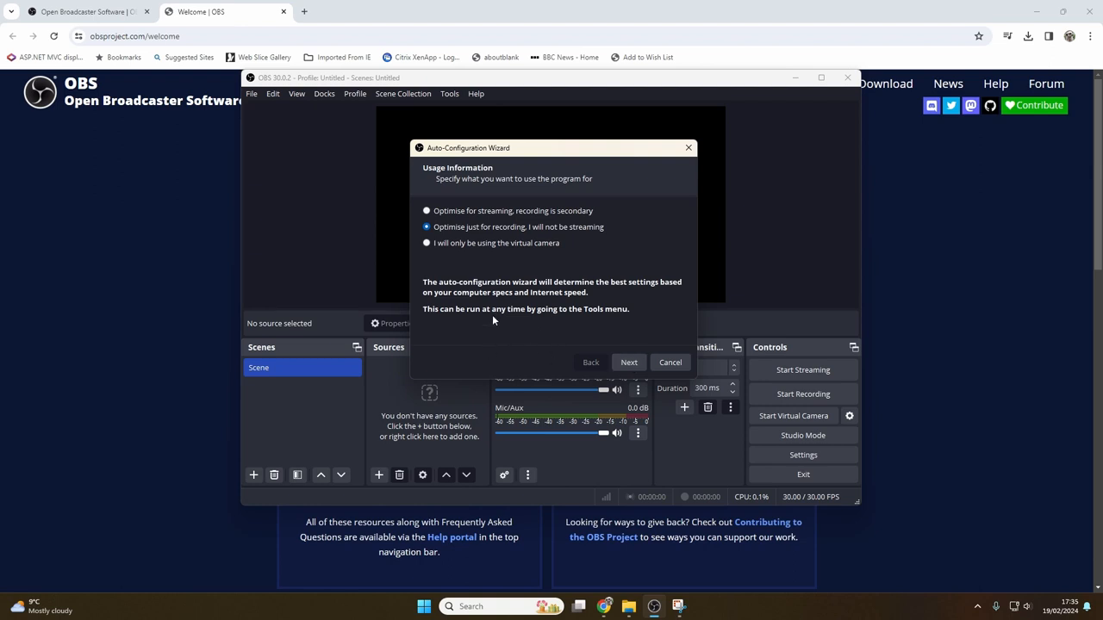
mouse_move(521, 215)
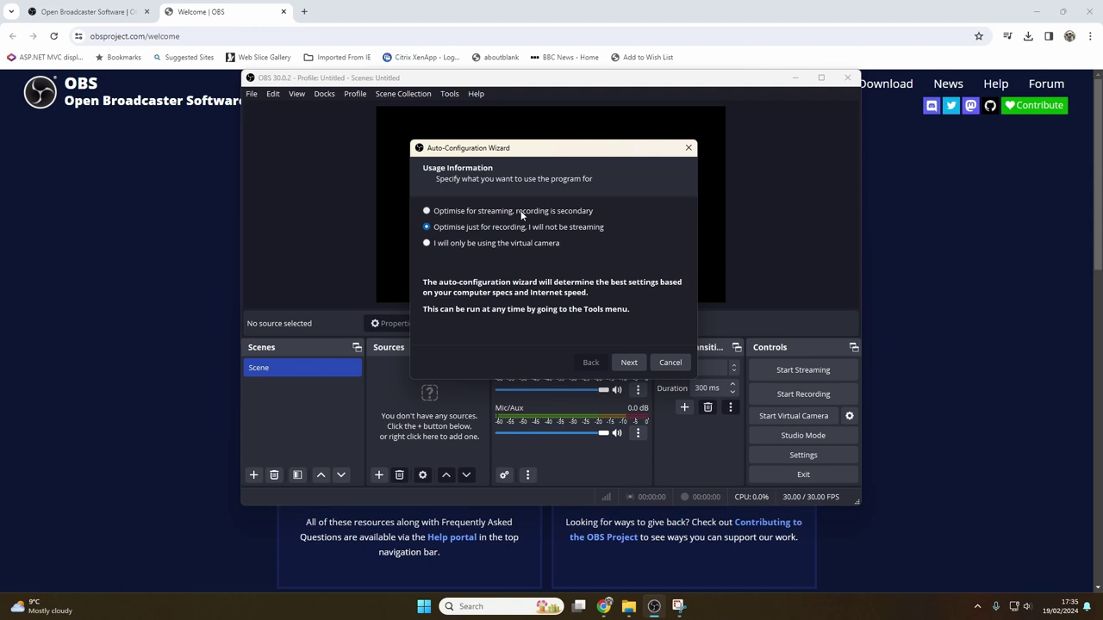
mouse_move(629, 362)
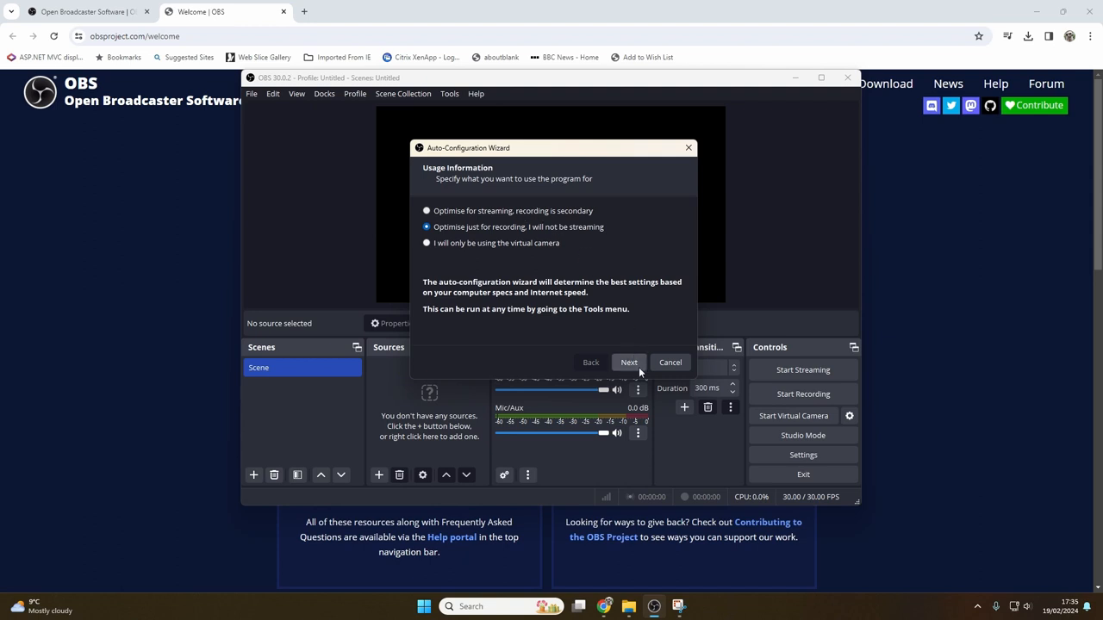
left_click(629, 362)
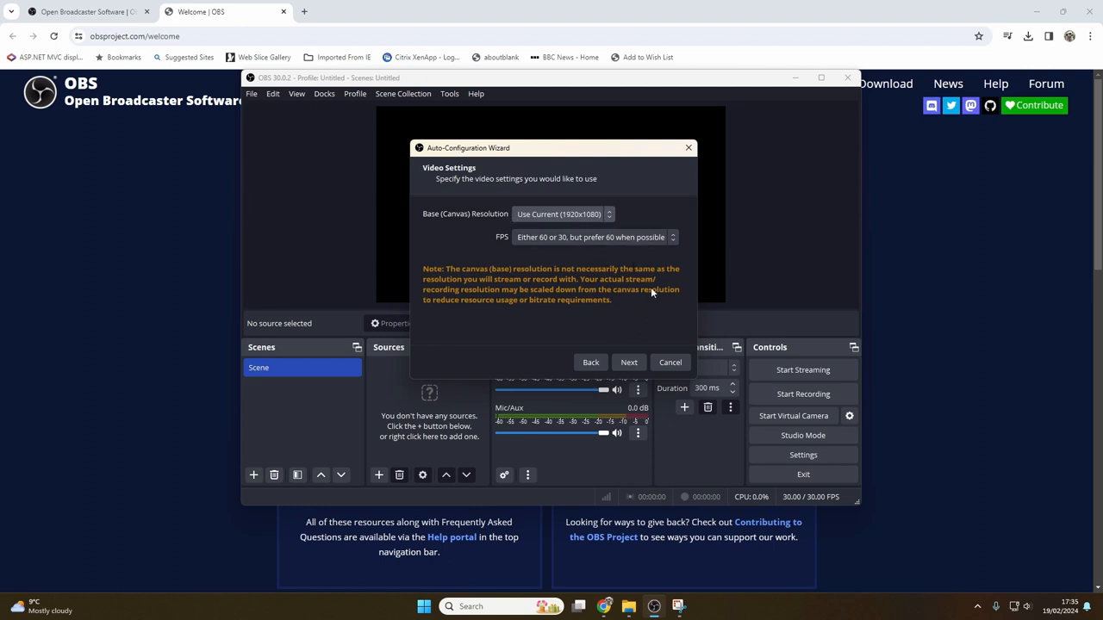
left_click(629, 362)
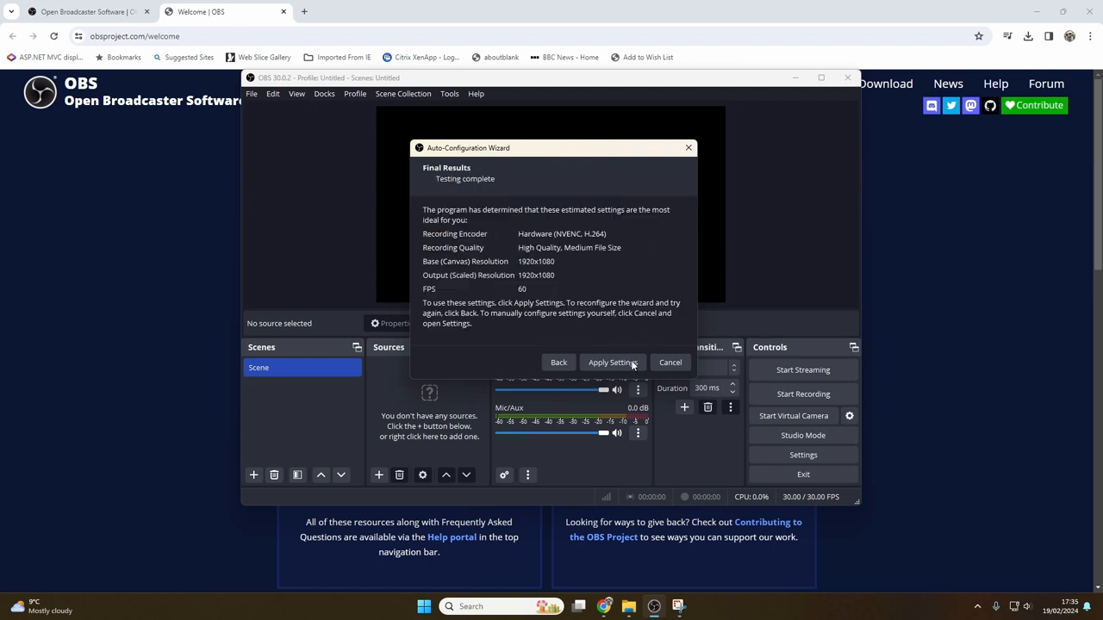
mouse_move(612, 362)
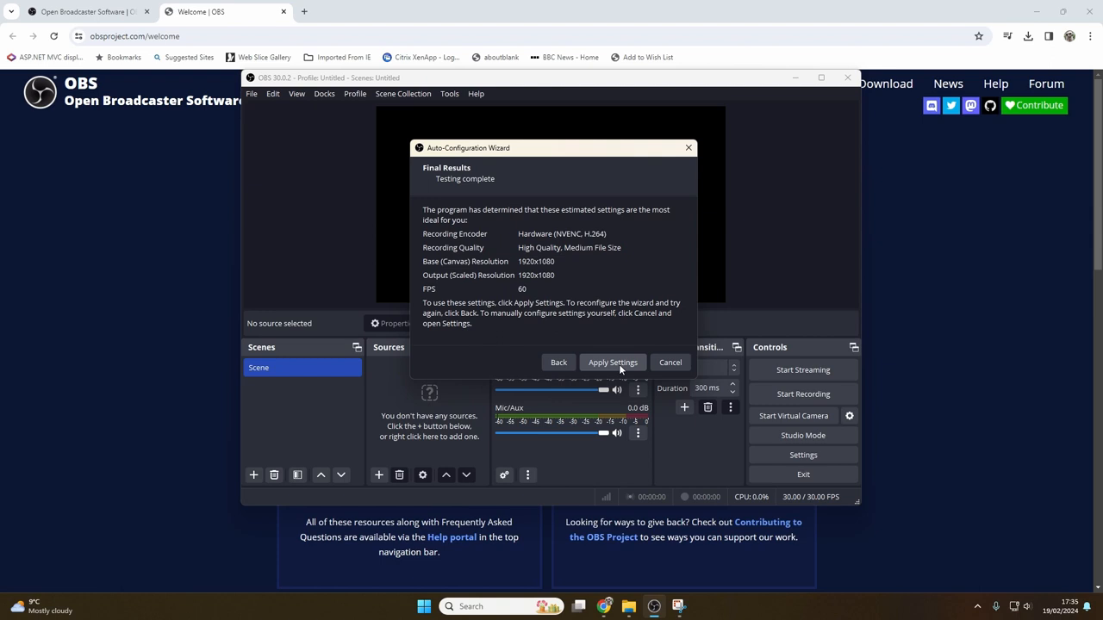
left_click(612, 362)
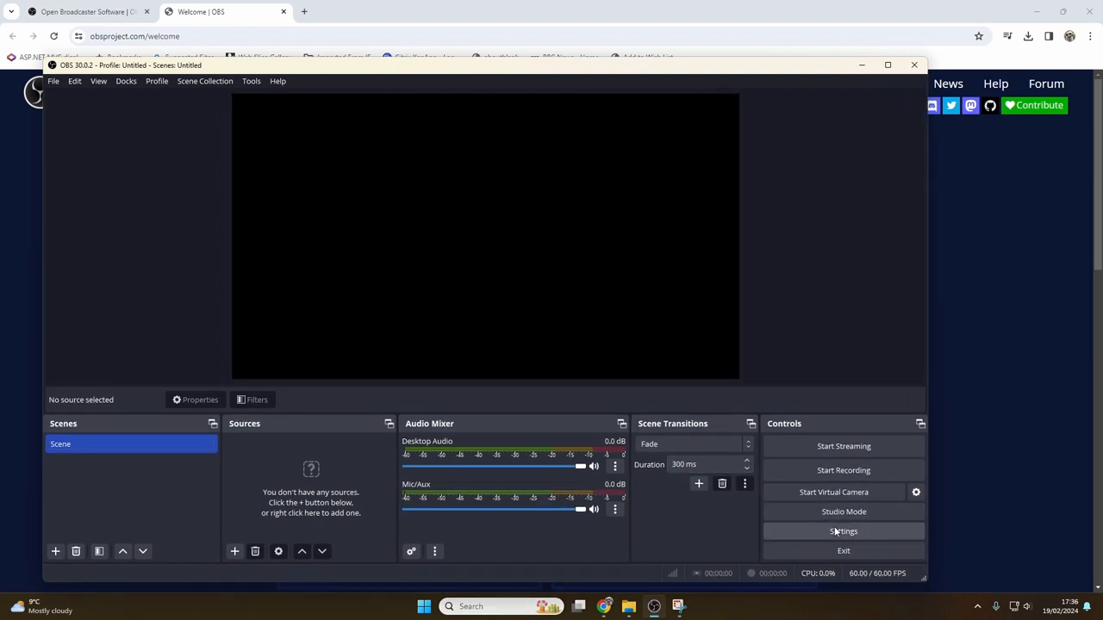
Change the Output recording path from the Videos folder to S:/OBS2 and save settings.
left_click(843, 531)
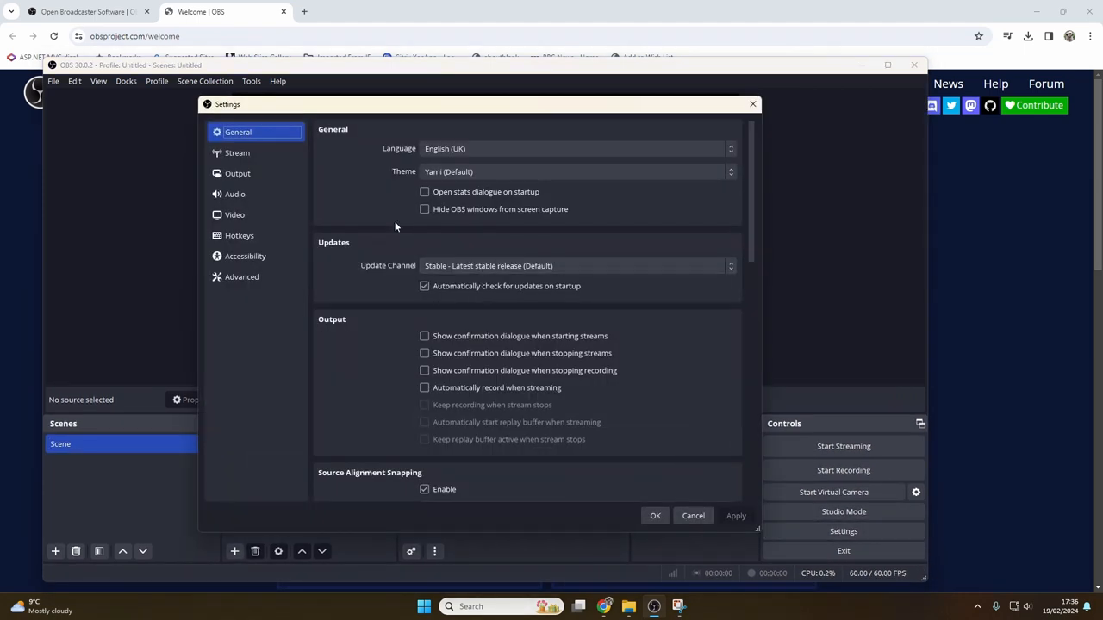
left_click(238, 173)
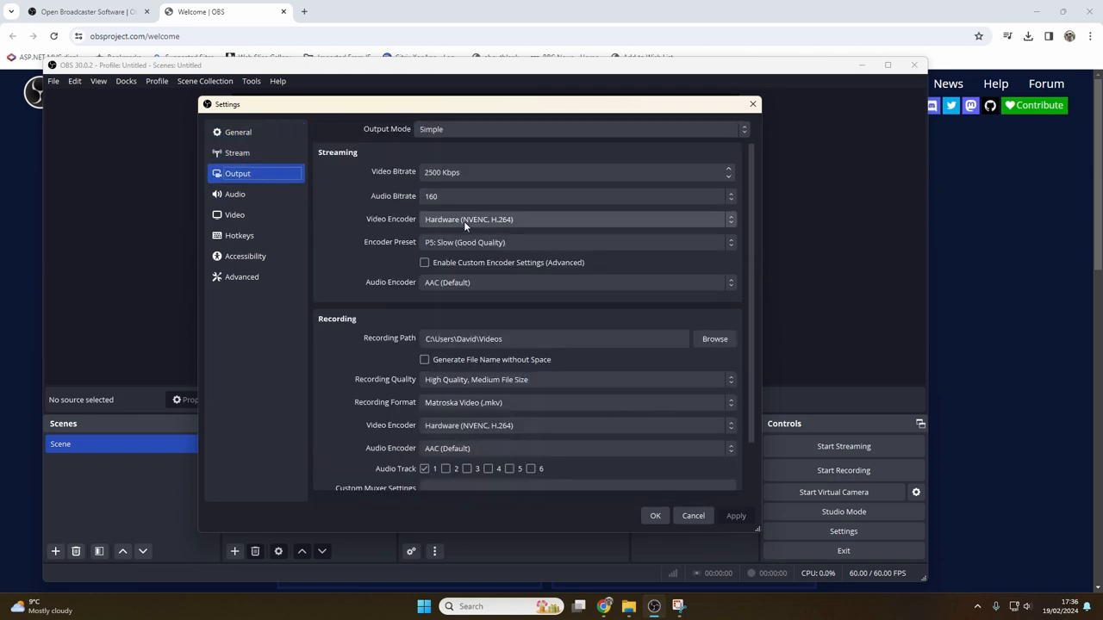
left_click(555, 338)
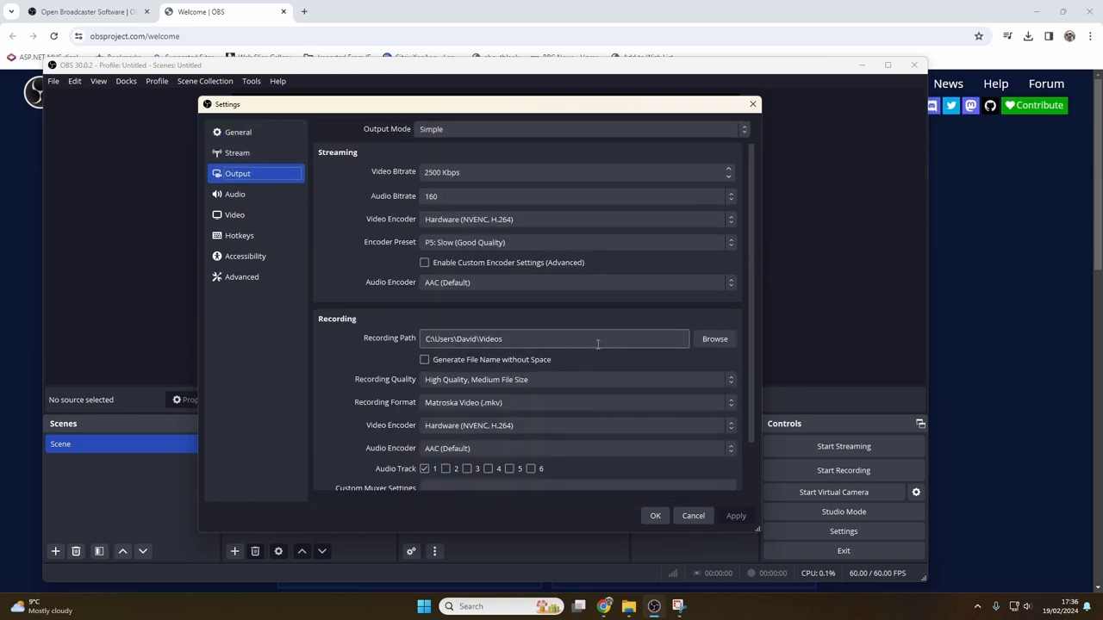
left_click(714, 339)
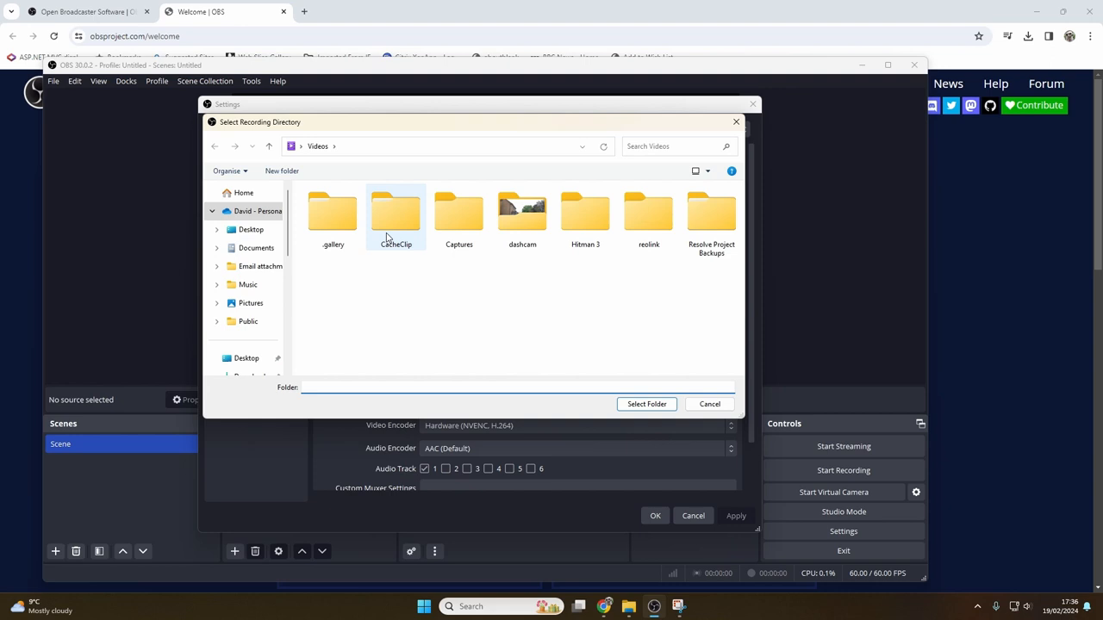
scroll("down", 3)
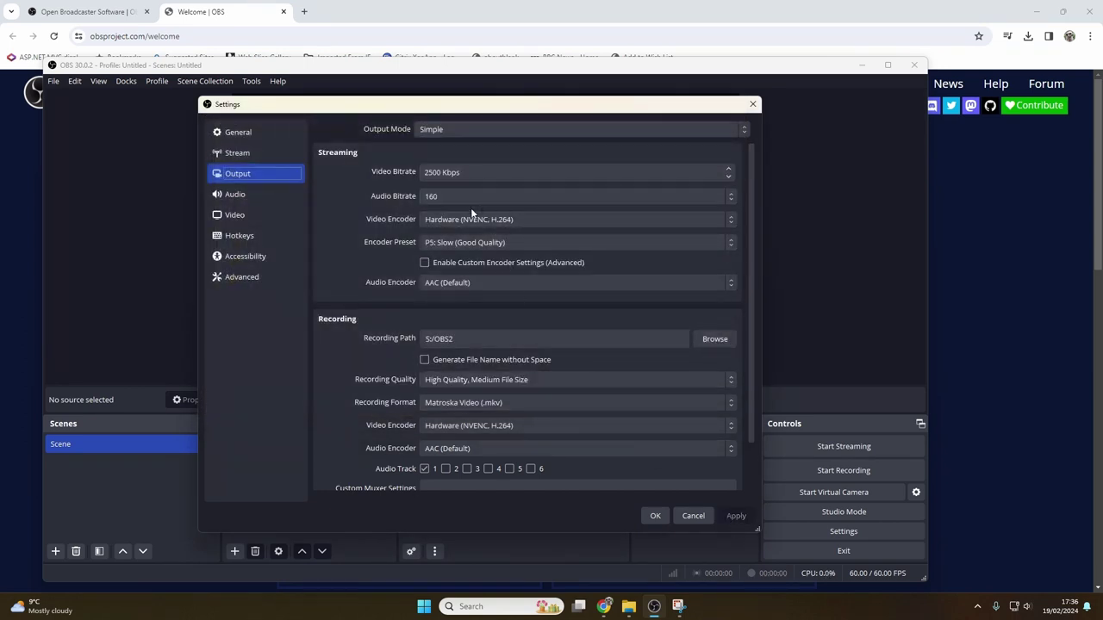
mouse_move(468, 145)
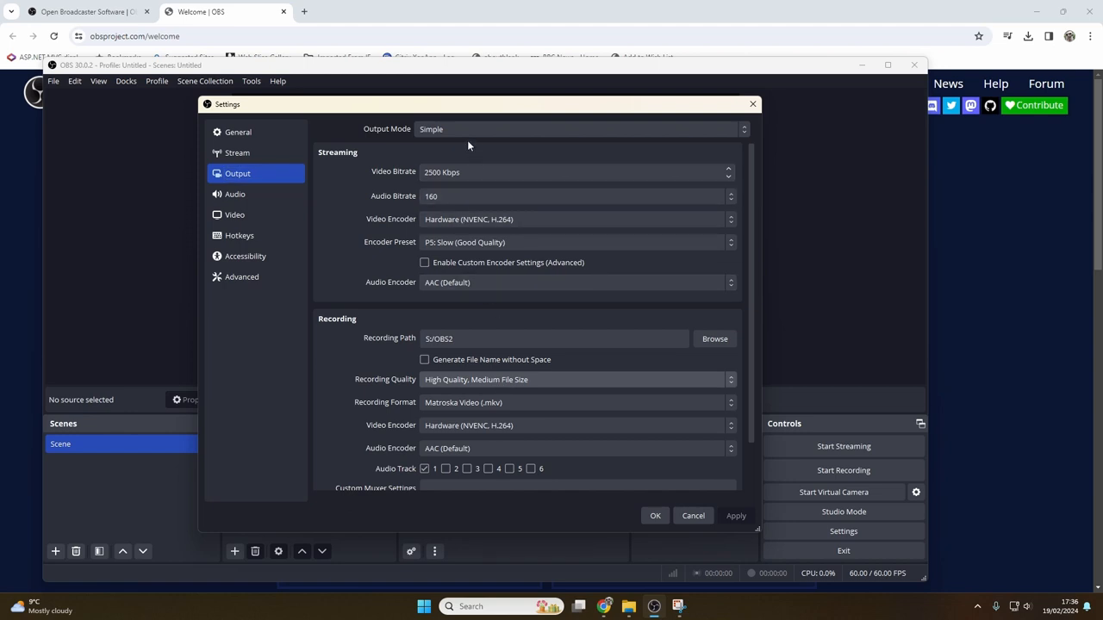
scroll("down", 3)
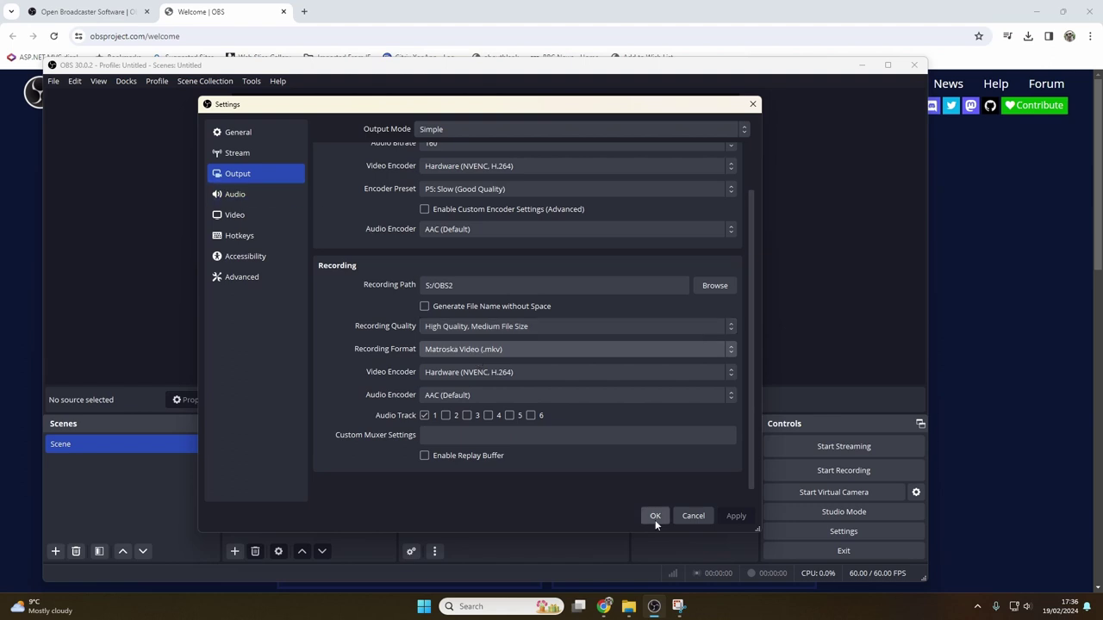
left_click(655, 515)
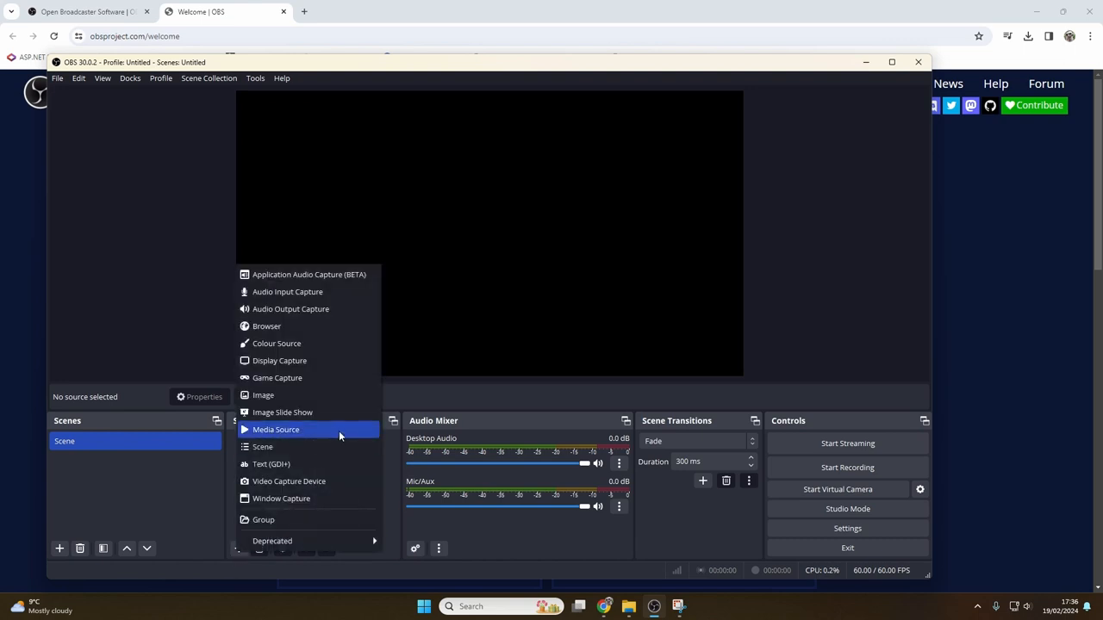
mouse_move(303, 377)
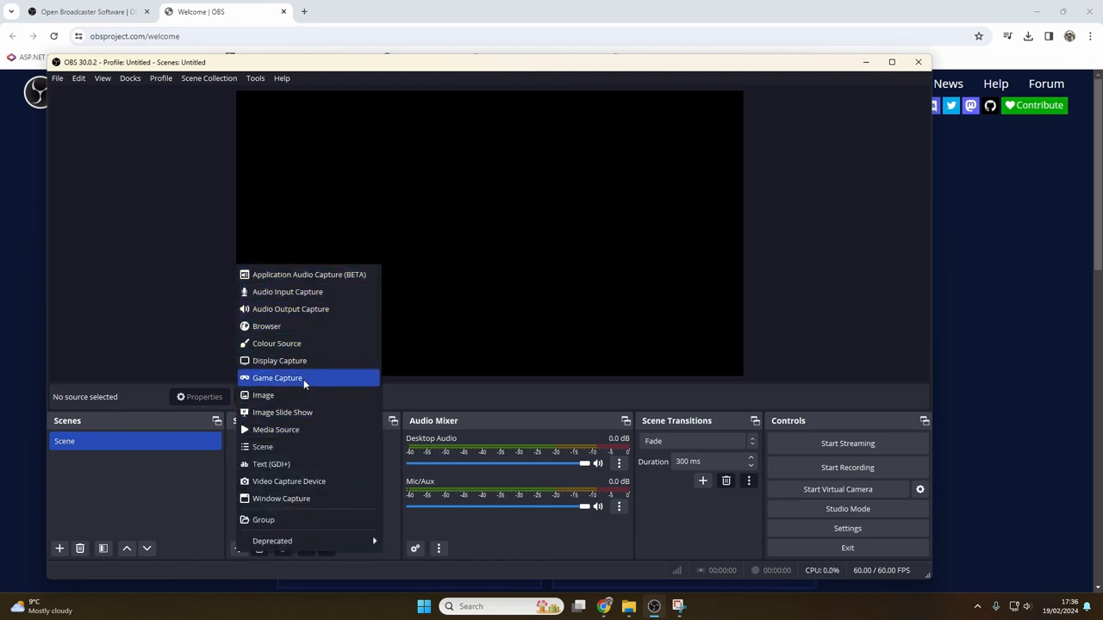
Add a source named 'Game Capture' using the default capture-any-full-screen-application mode.
left_click(277, 378)
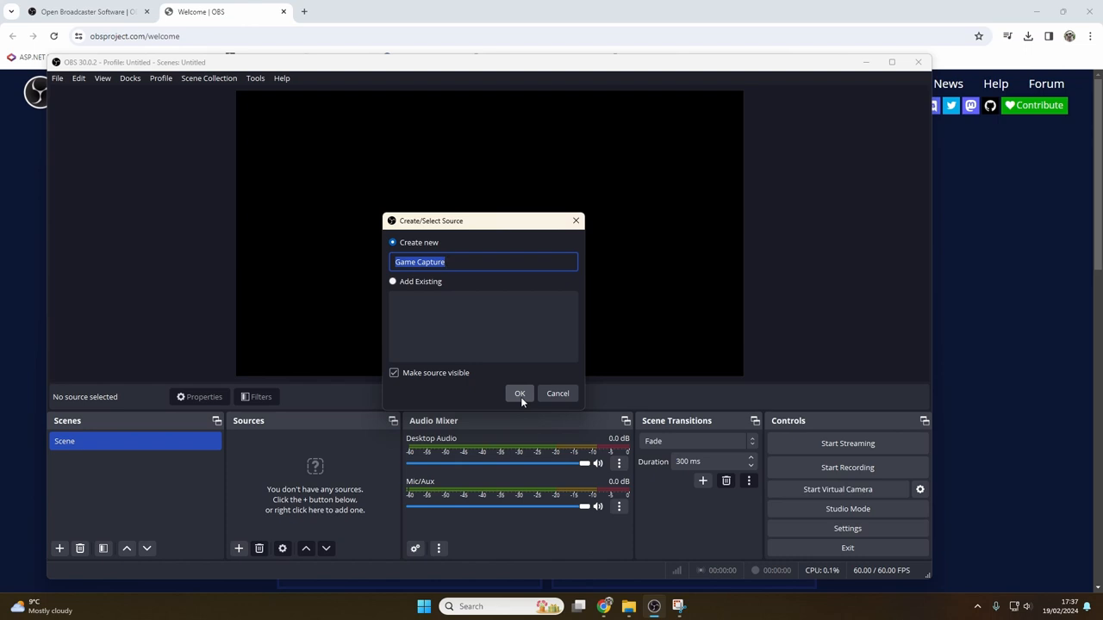
left_click(519, 393)
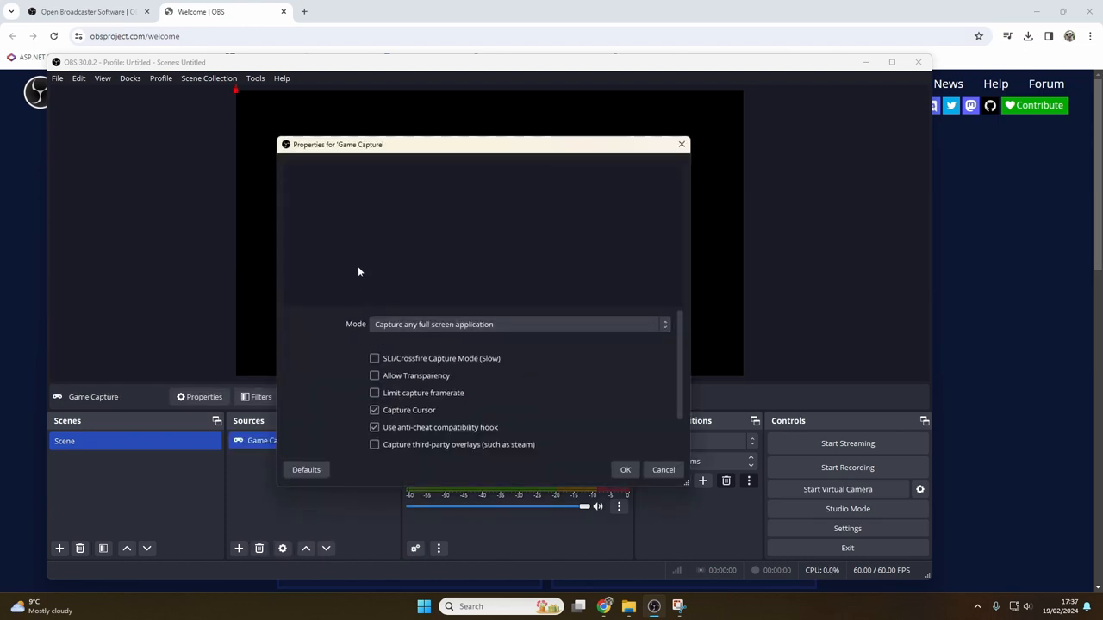
mouse_move(626, 469)
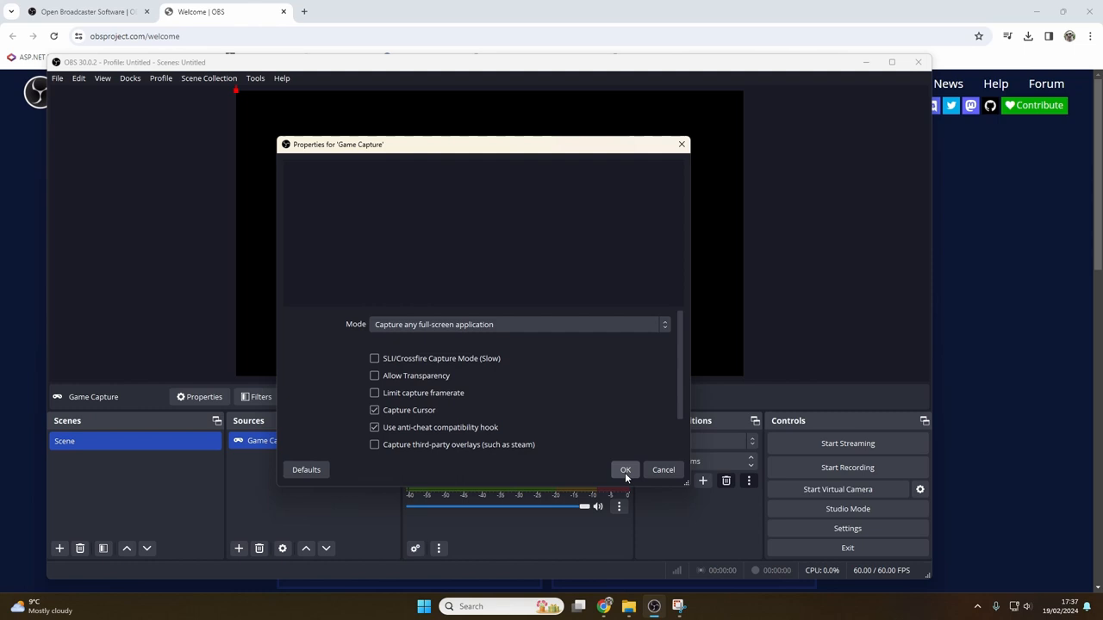
left_click(625, 470)
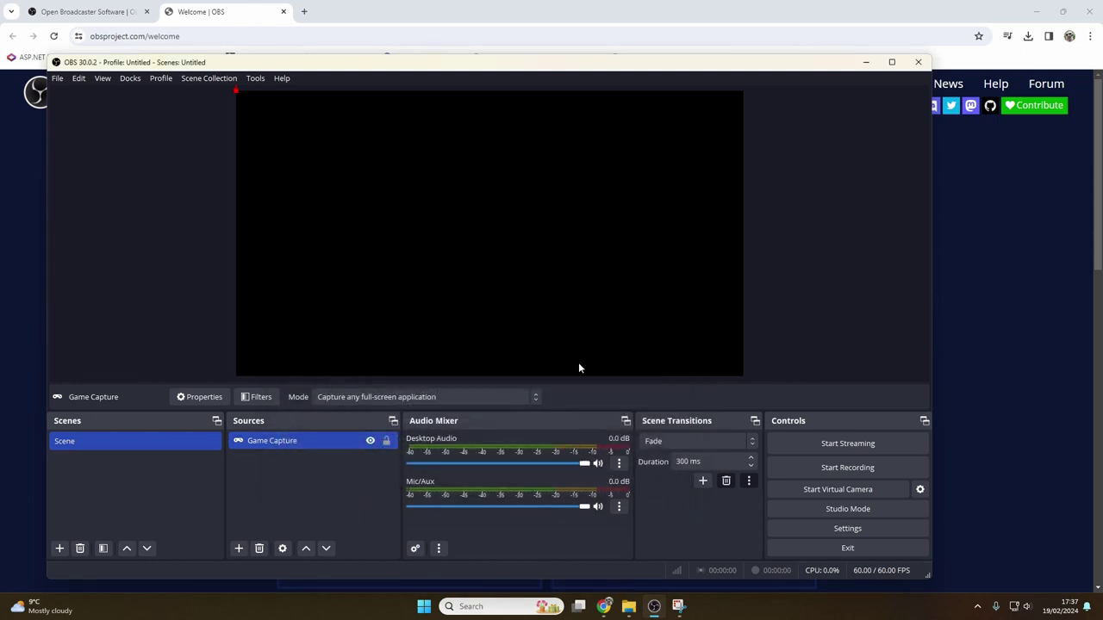
mouse_move(544, 44)
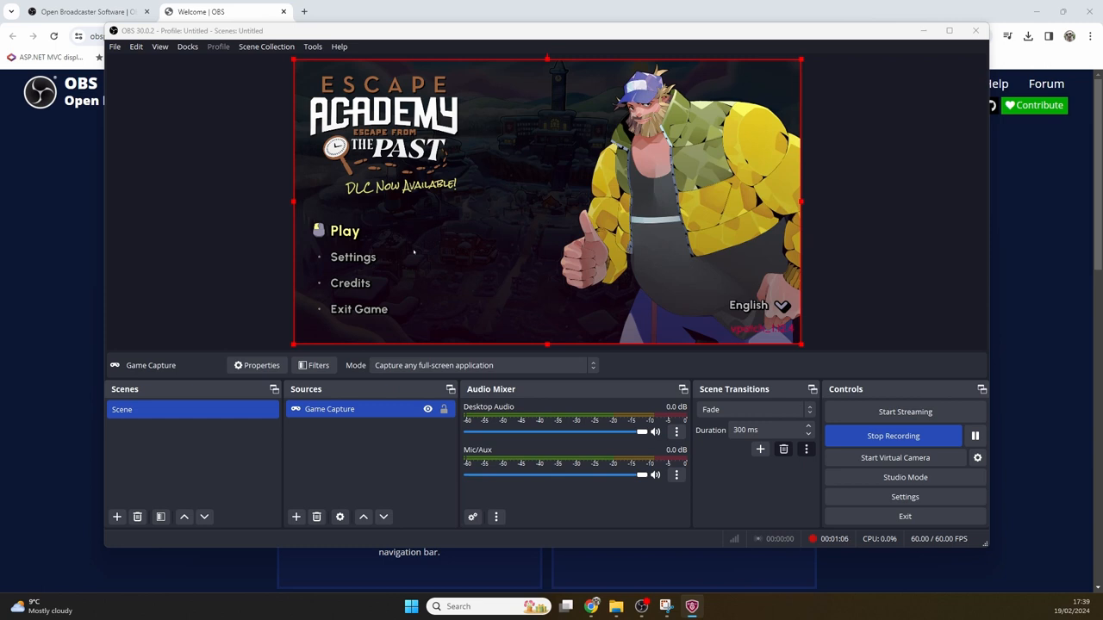
Stop the roughly 1:20 Escape Academy recording from the Controls dock.
left_click(344, 231)
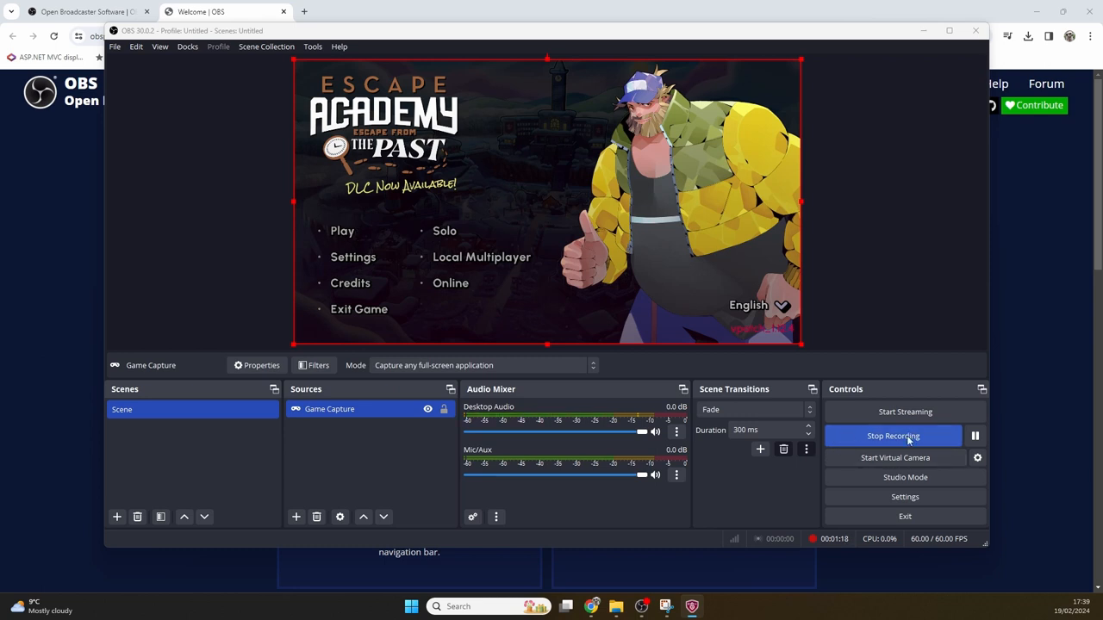
left_click(893, 436)
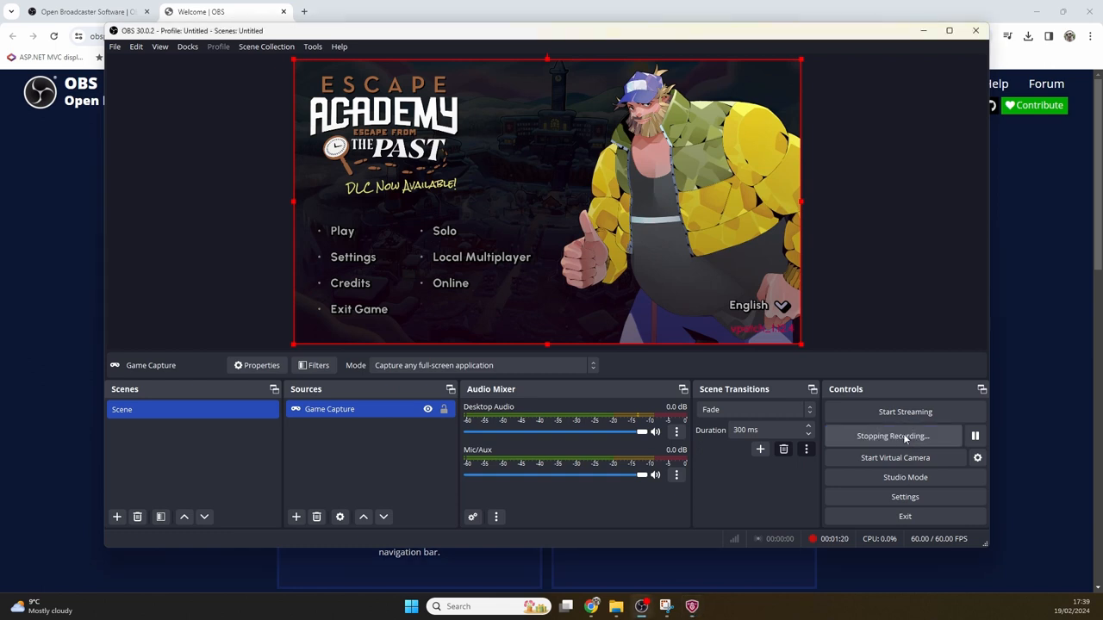
left_click(892, 436)
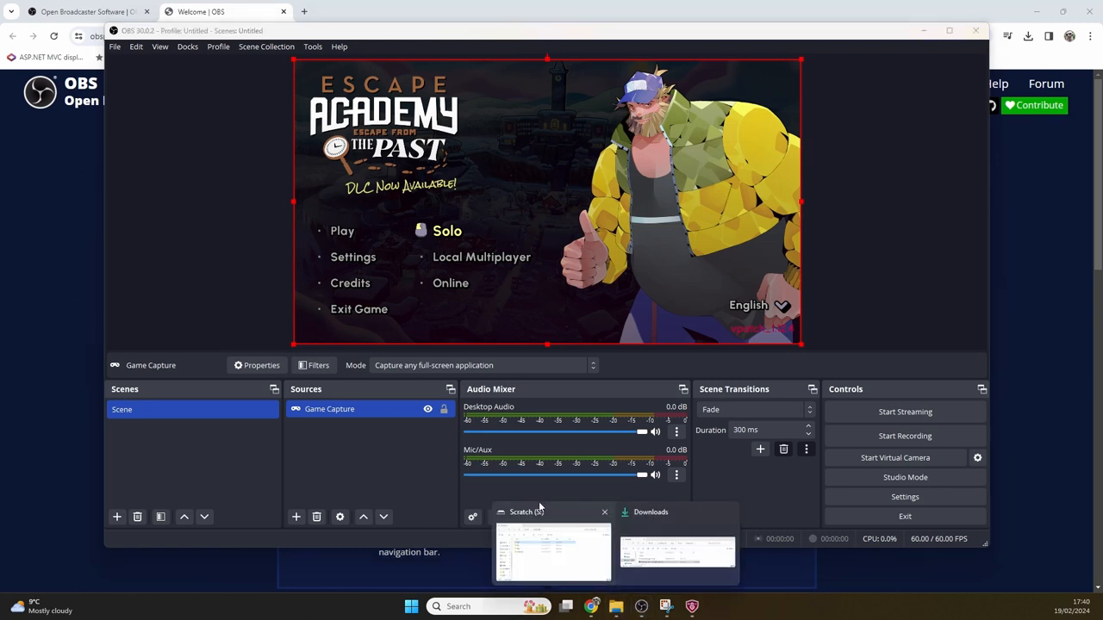
left_click(552, 551)
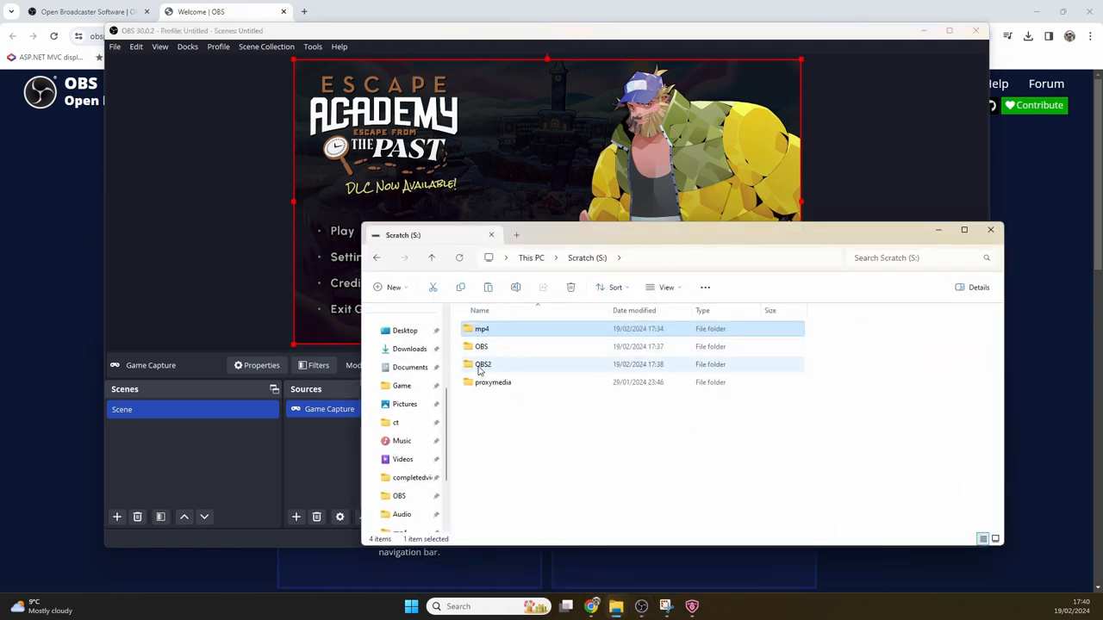
double_click(483, 363)
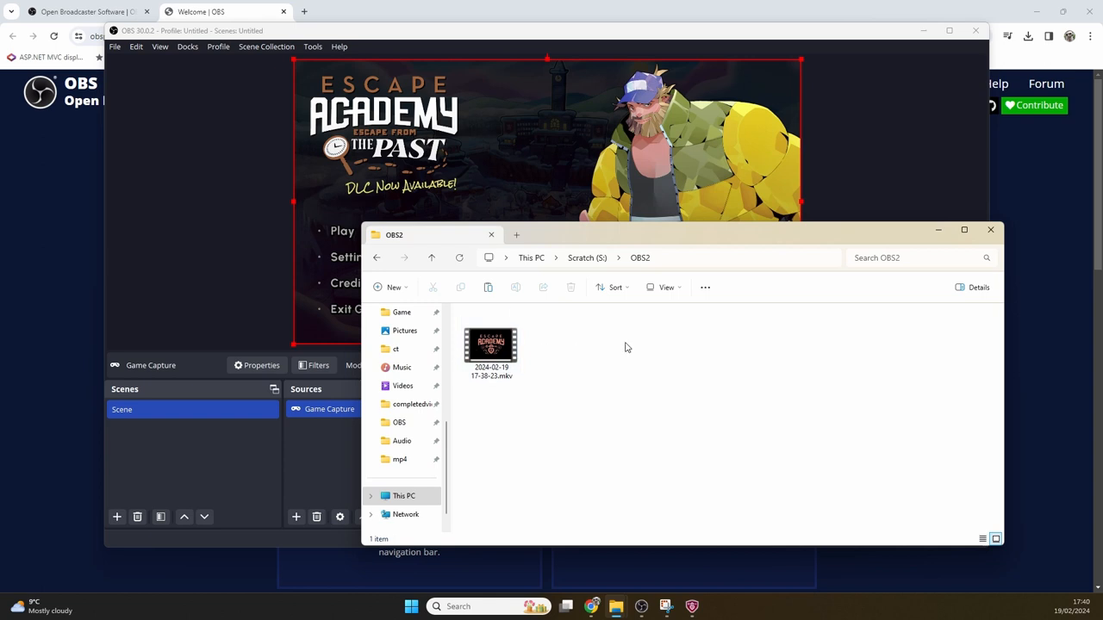
left_click(491, 345)
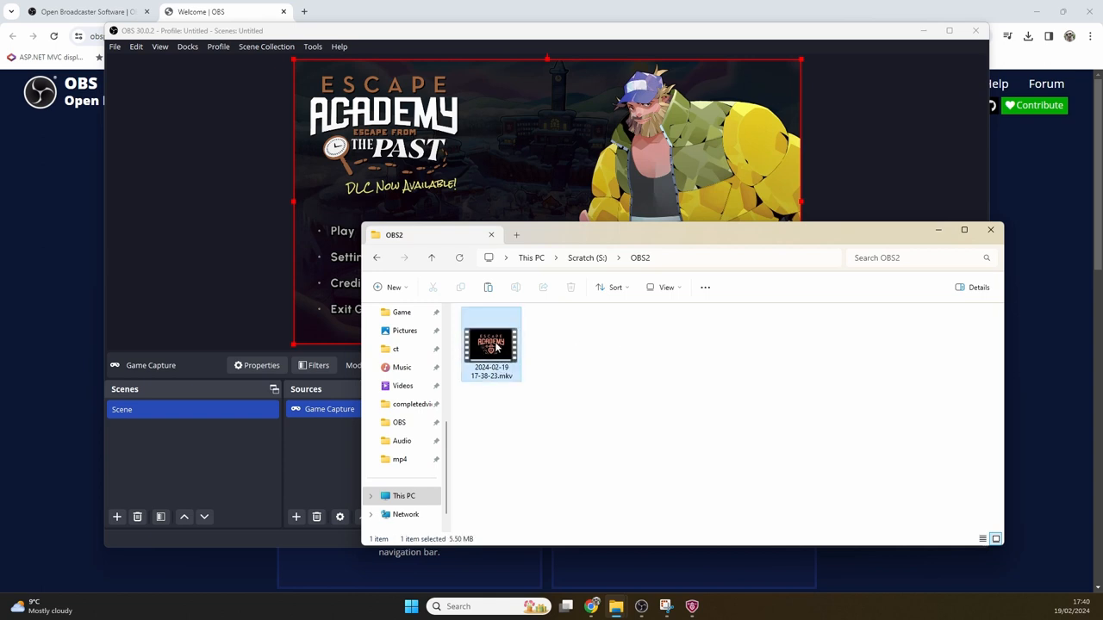
double_click(491, 344)
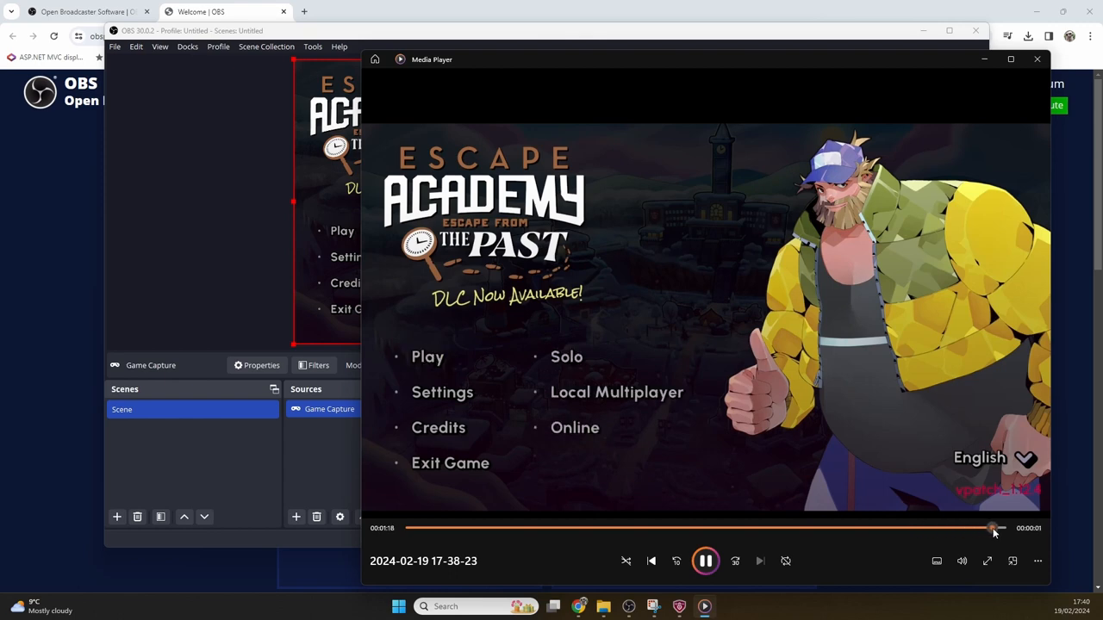
Scrub the 1:19 recording back and forth to near its end to verify playback.
left_click_drag(991, 527, 866, 528)
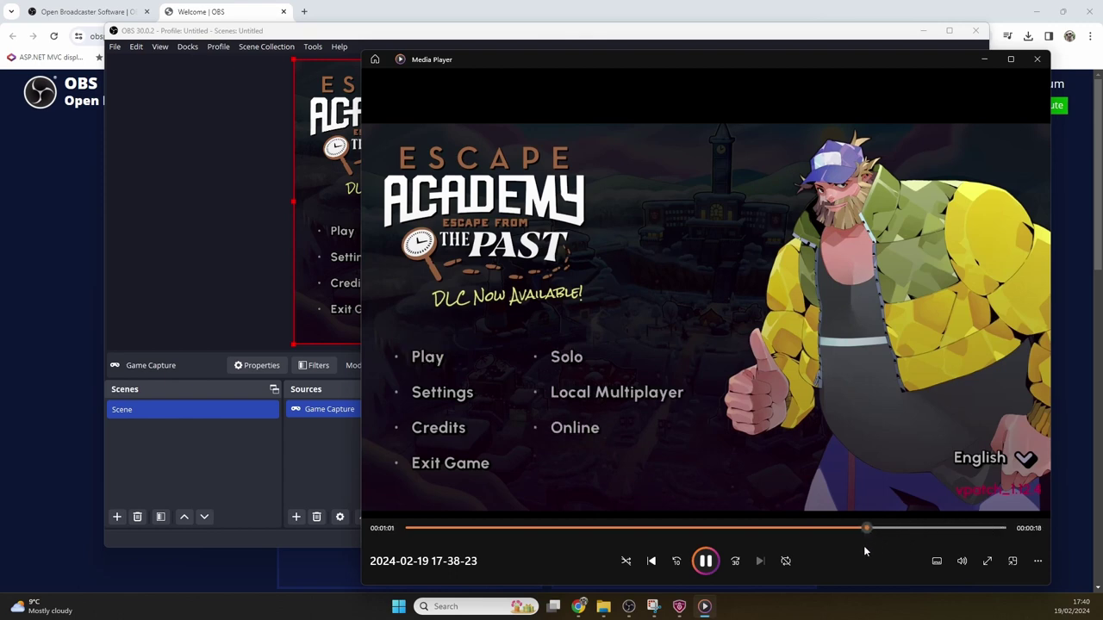
left_click_drag(866, 527, 983, 527)
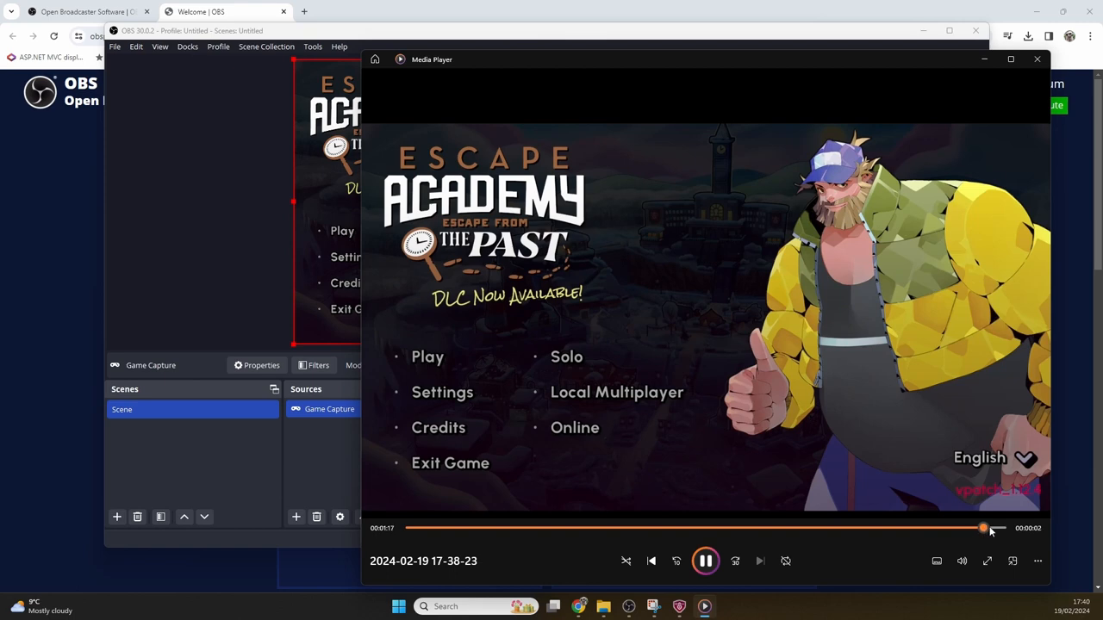
left_click_drag(983, 528, 836, 529)
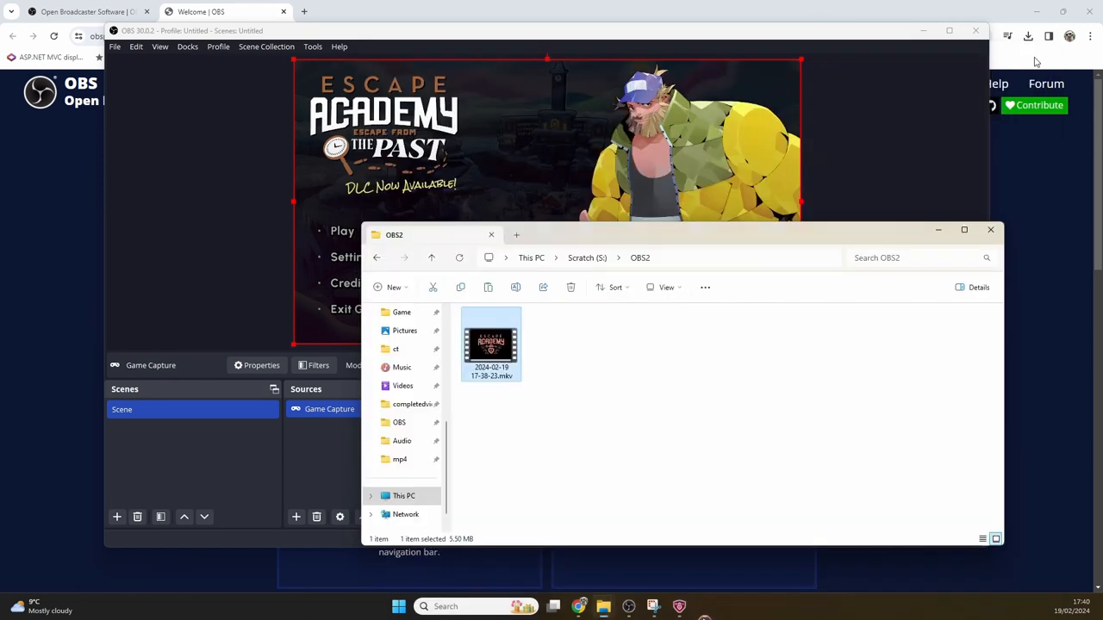
Deselect the recording in File Explorer and bring the OBS Studio window back into focus.
left_click(651, 322)
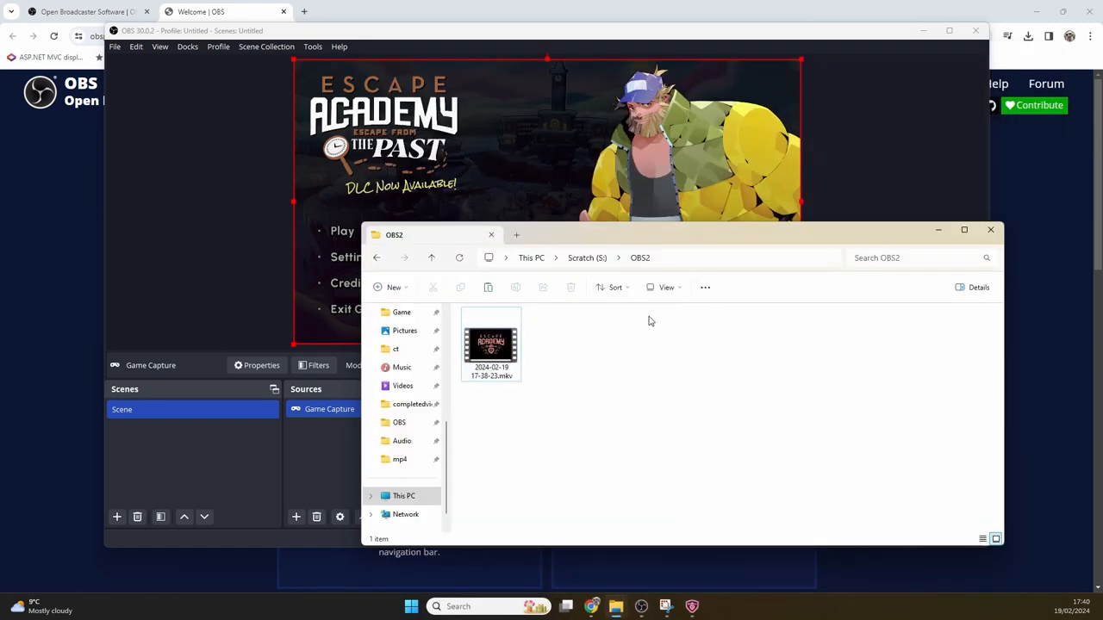
left_click(491, 345)
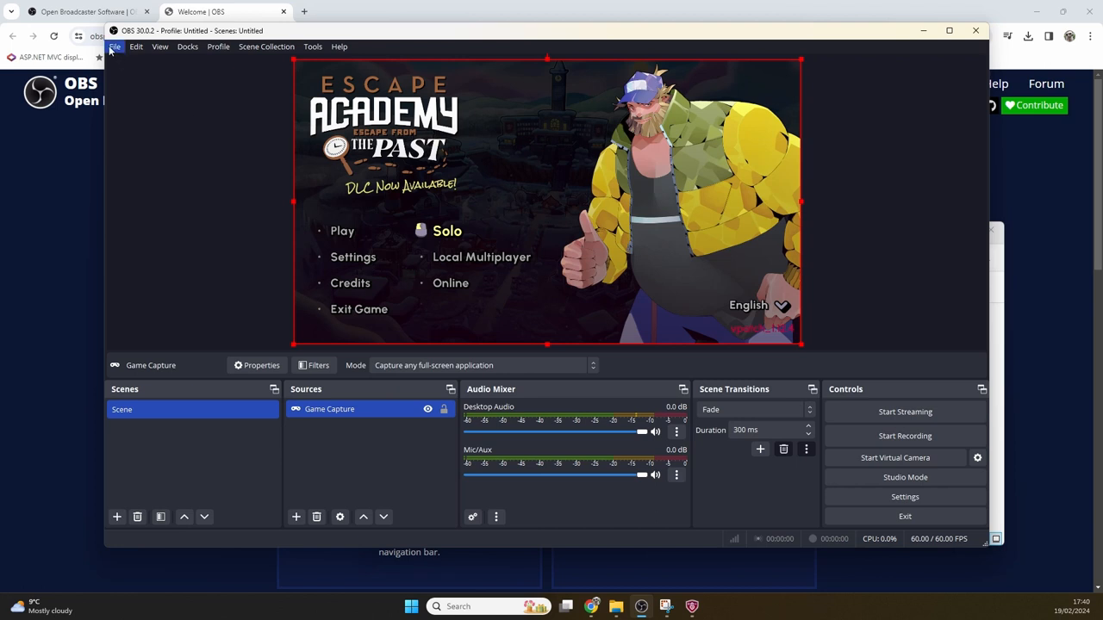
left_click(114, 46)
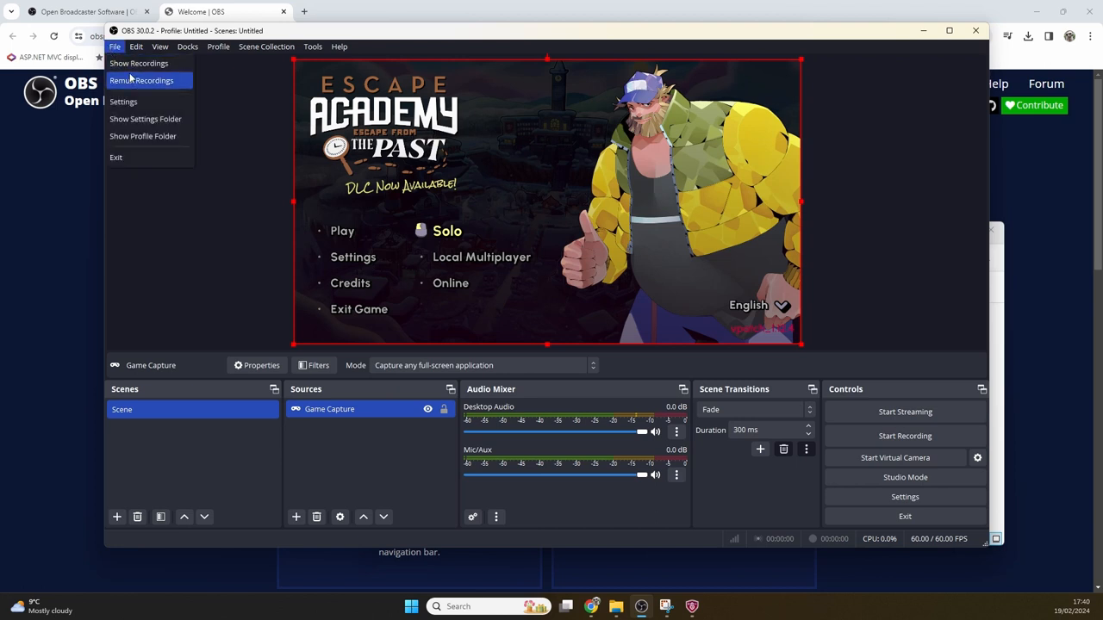
mouse_move(136, 80)
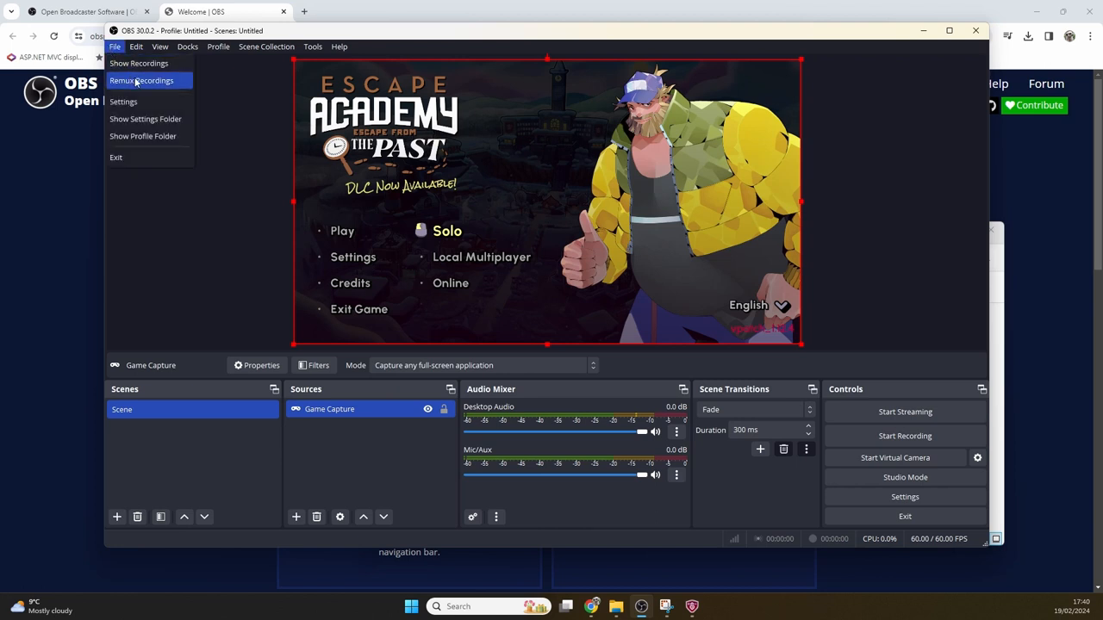
left_click(142, 80)
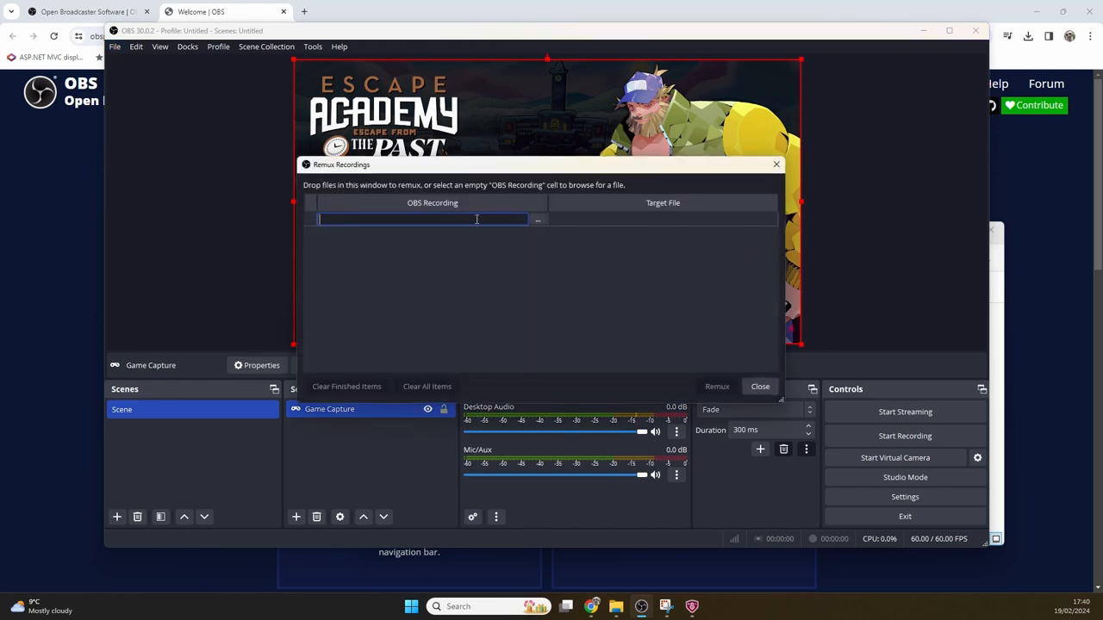
left_click(538, 220)
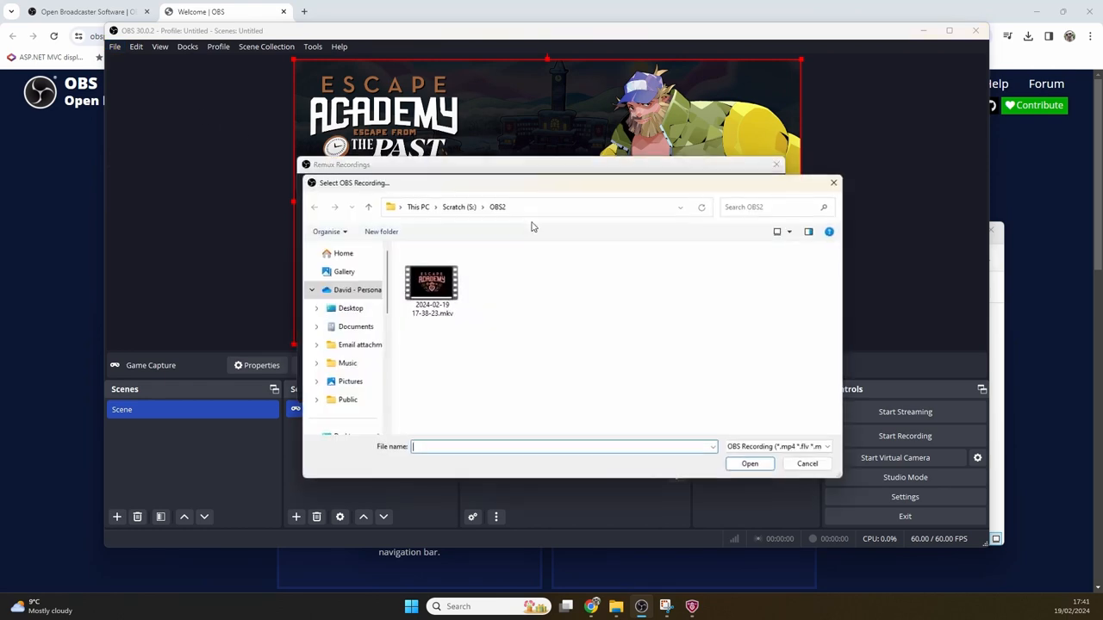
left_click(431, 281)
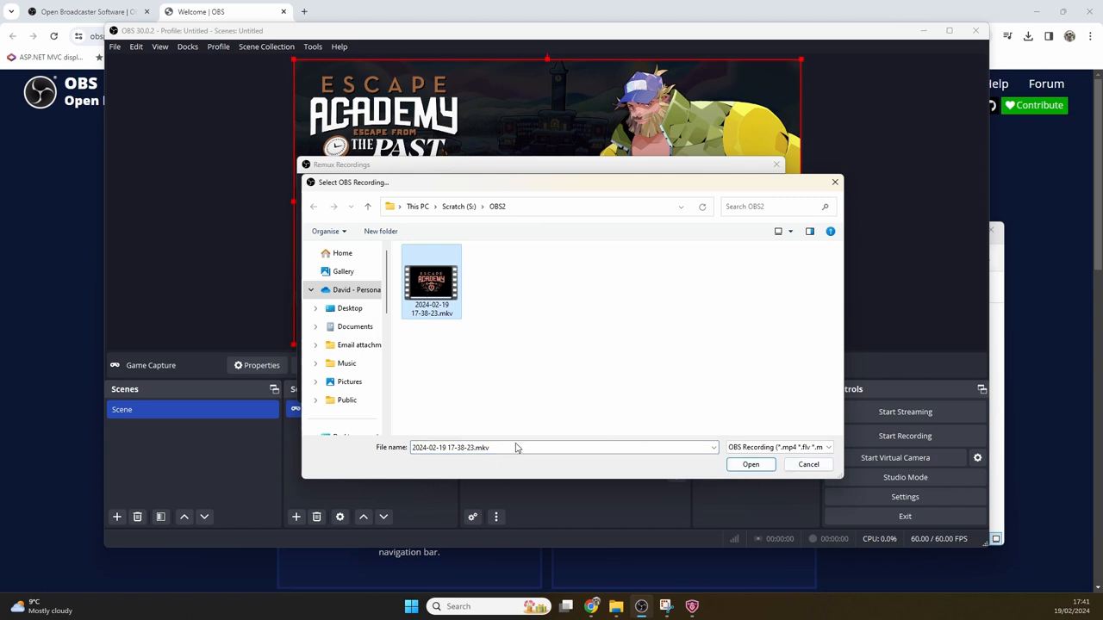
left_click(750, 464)
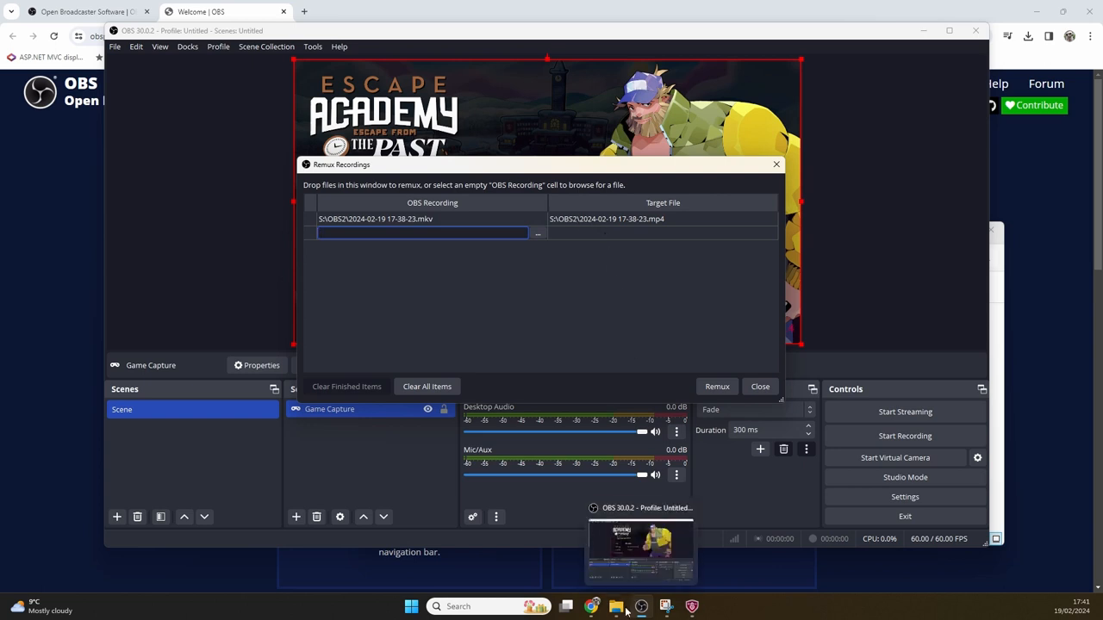
left_click(652, 219)
type("mp4")
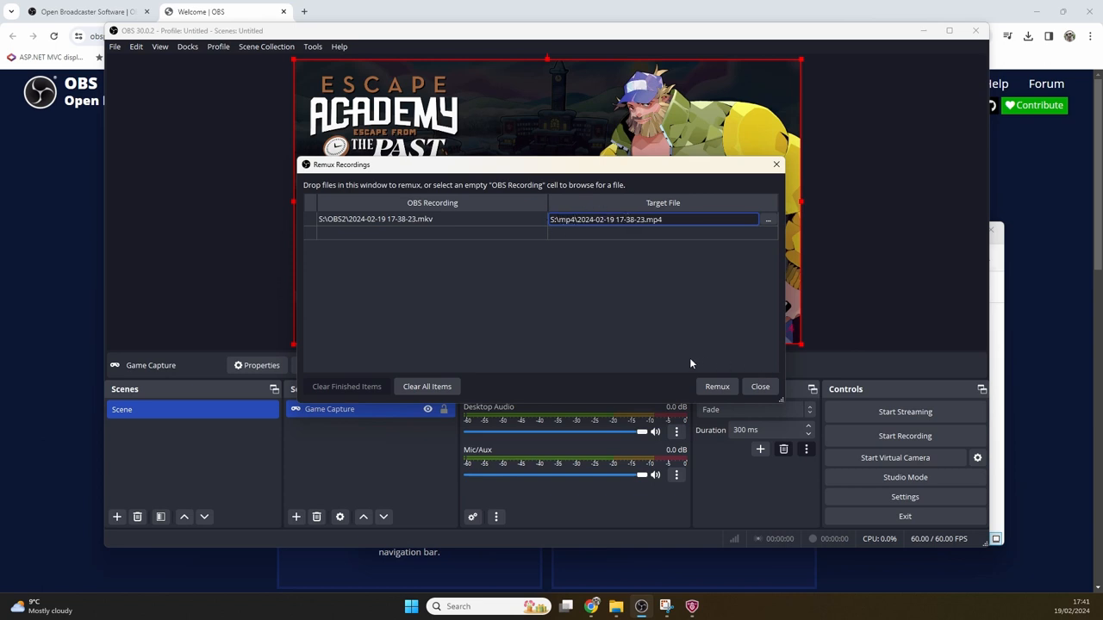
left_click(716, 386)
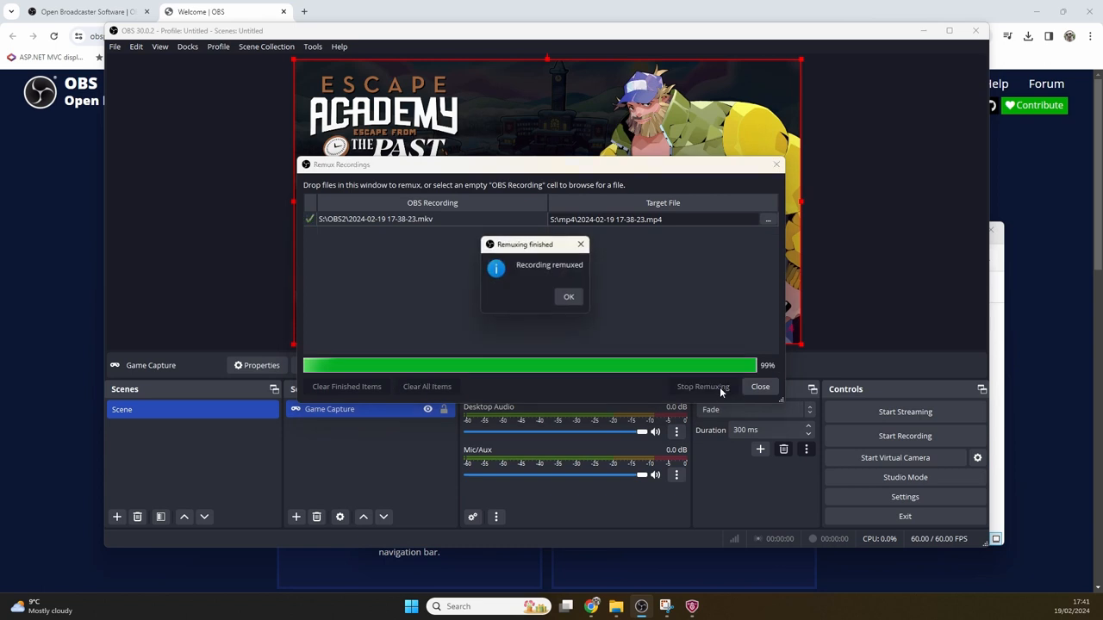
left_click(568, 296)
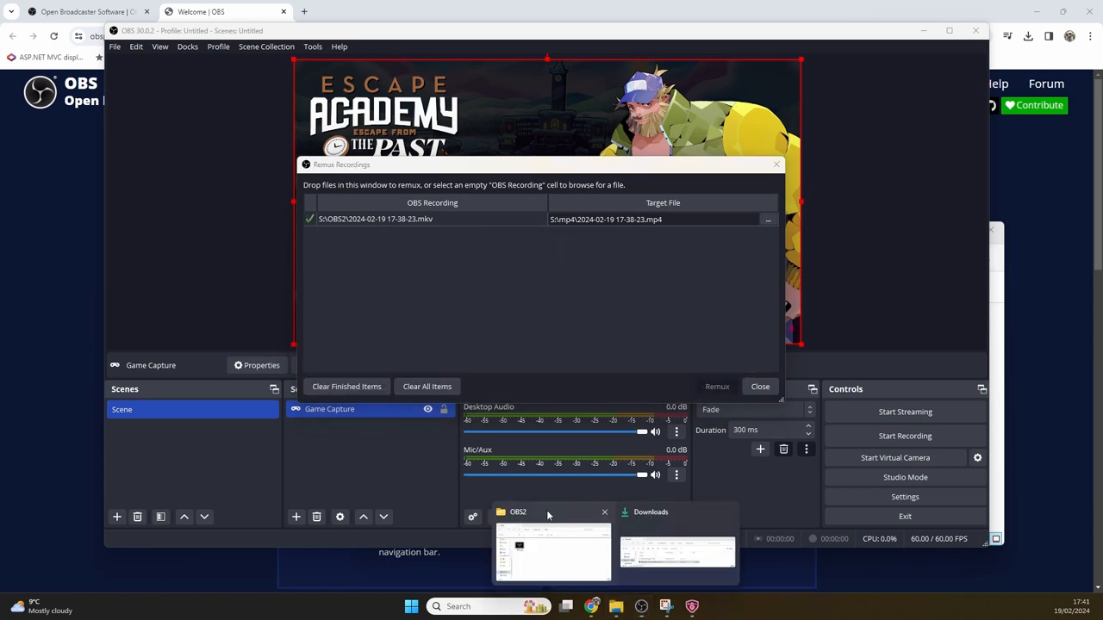
Play the 5.60 MB converted MP4 from S:/mp4, then close Explorer and Remux Recordings.
left_click(552, 547)
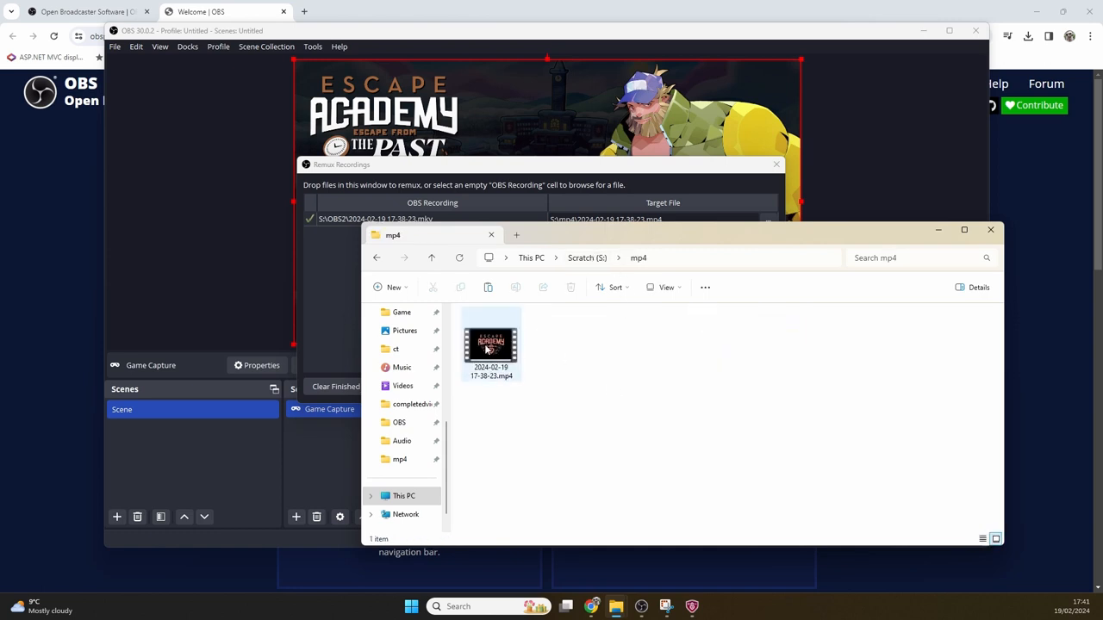
double_click(490, 345)
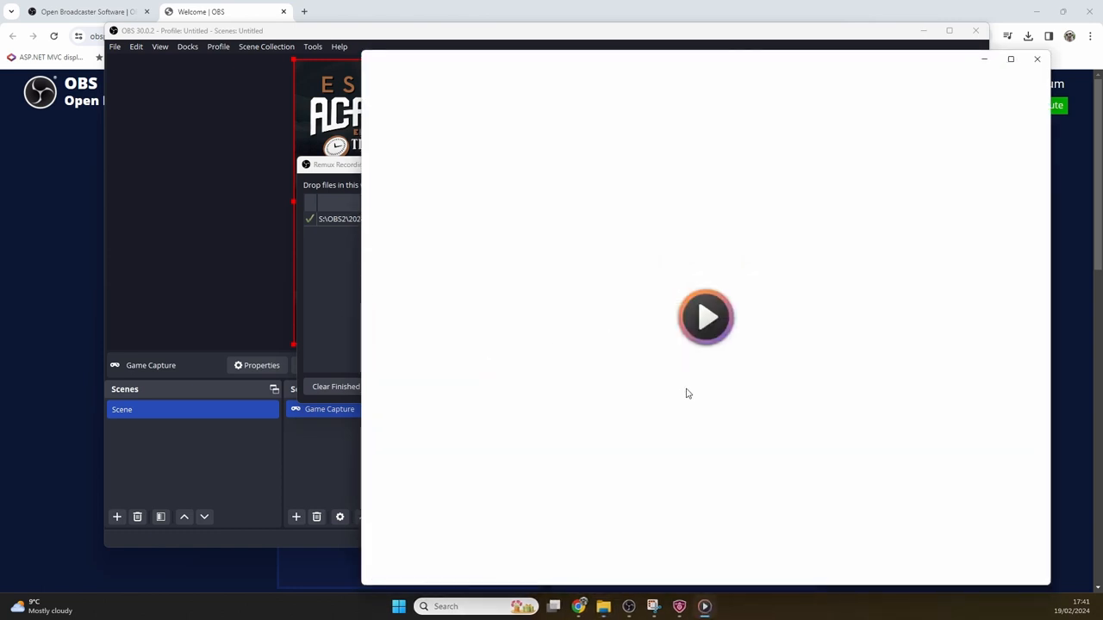
left_click(705, 317)
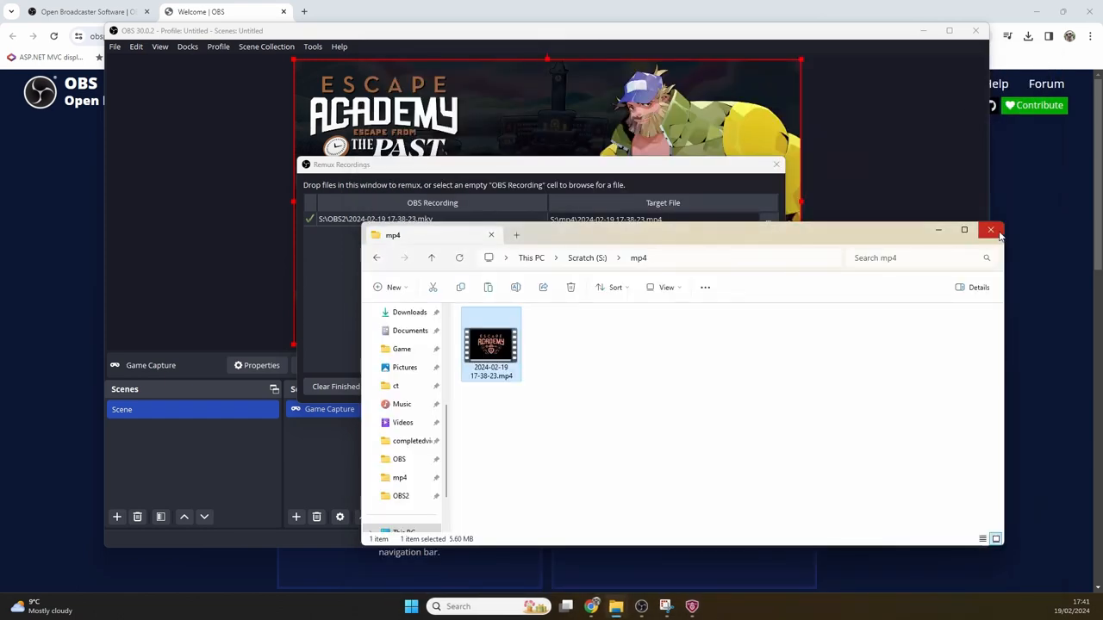
left_click(992, 230)
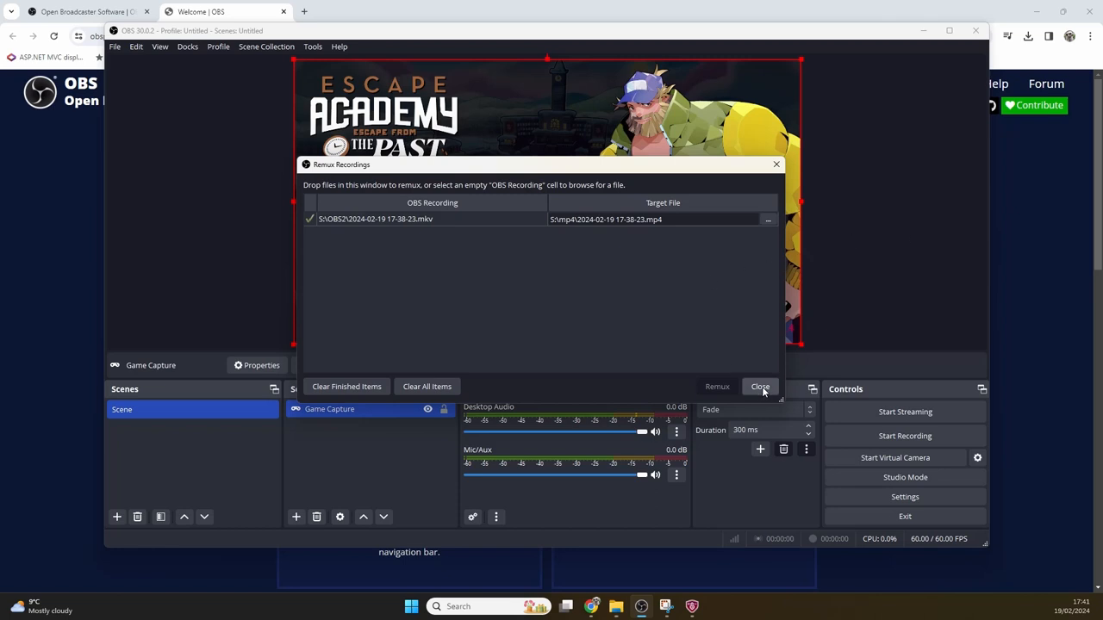
left_click(759, 386)
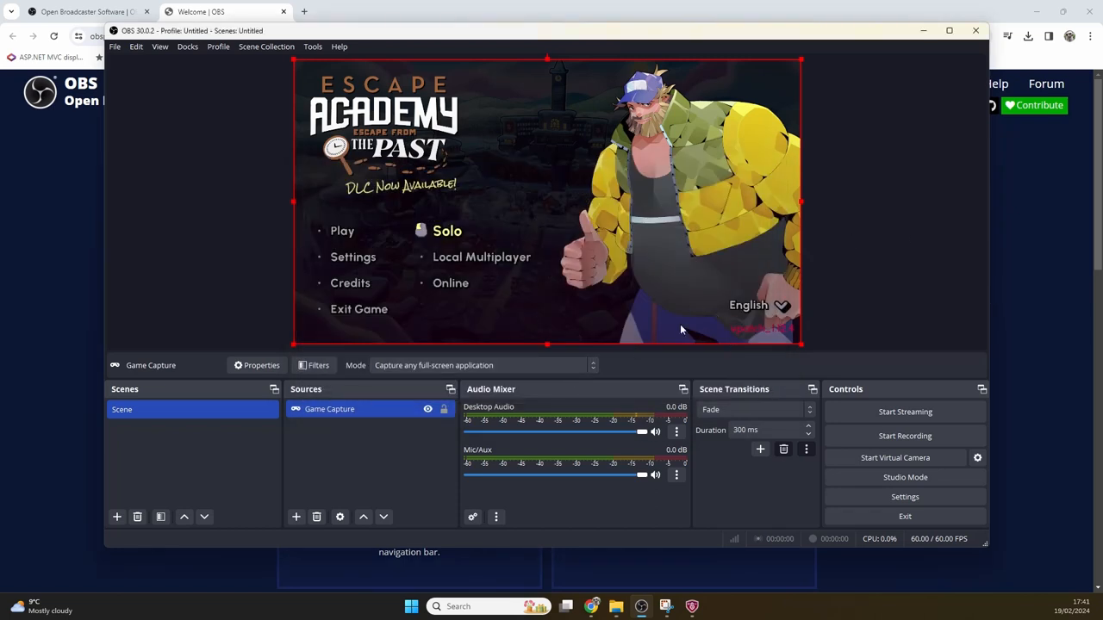
mouse_move(905, 496)
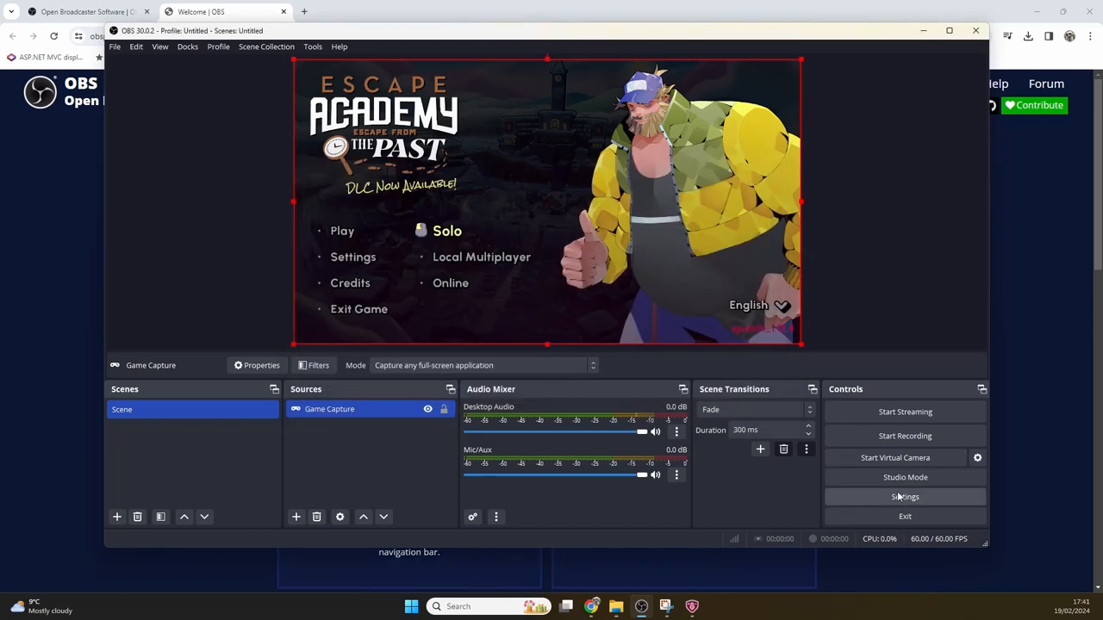